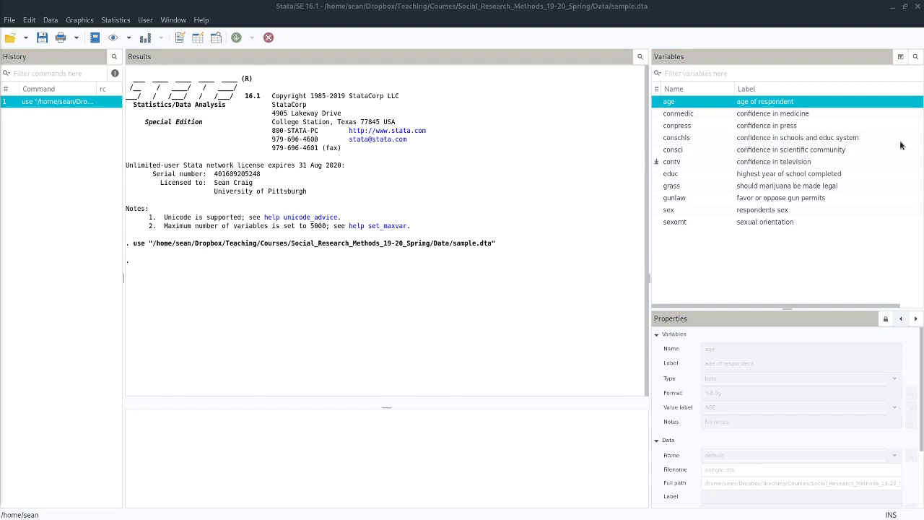
mouse_move(878, 114)
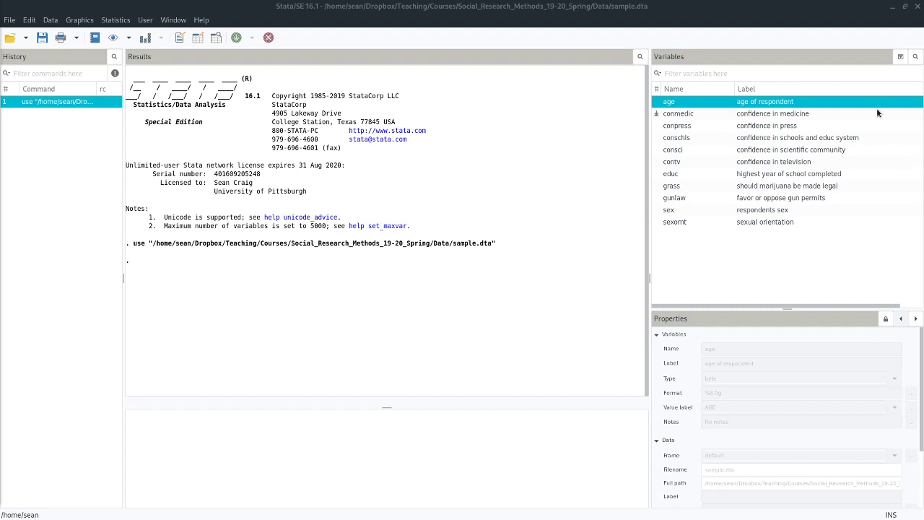
mouse_move(871, 225)
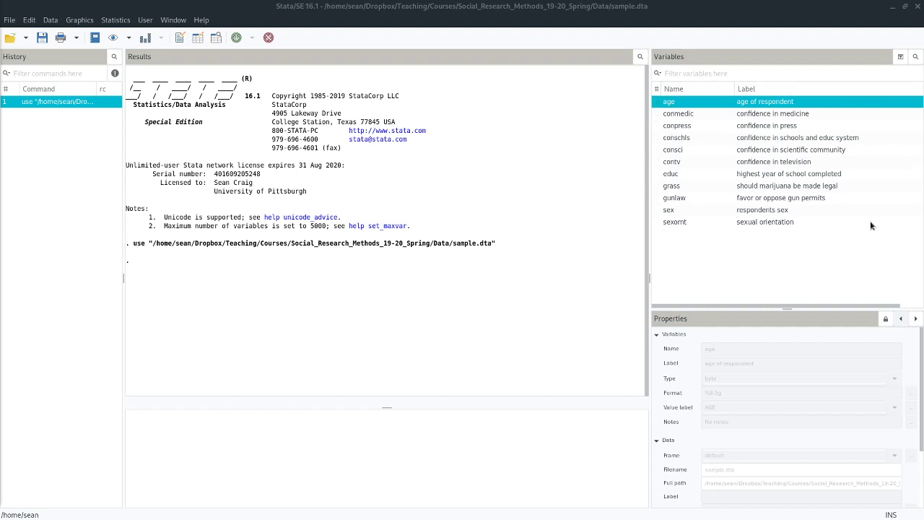
mouse_move(855, 68)
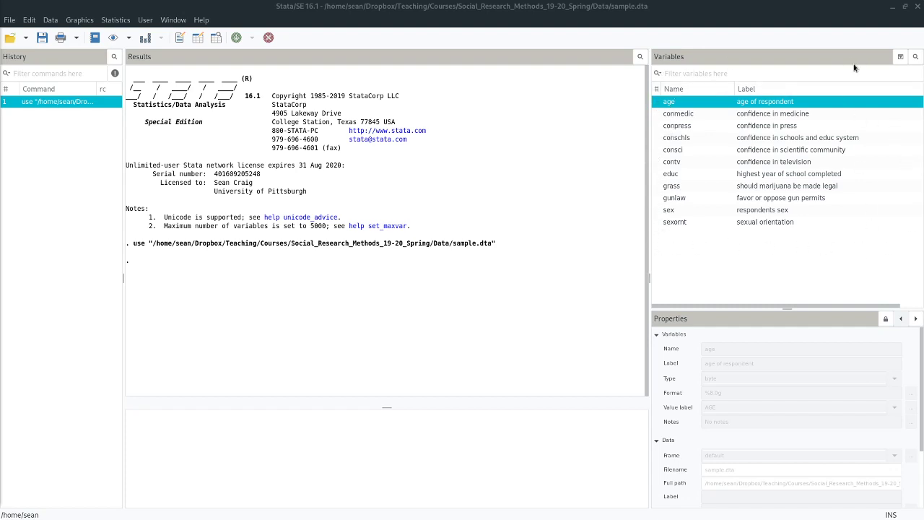
mouse_move(665, 243)
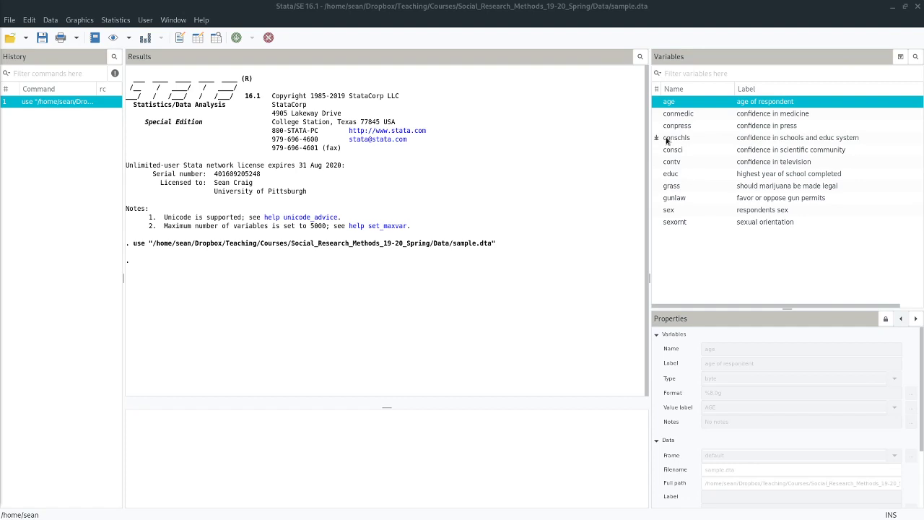
mouse_move(674, 143)
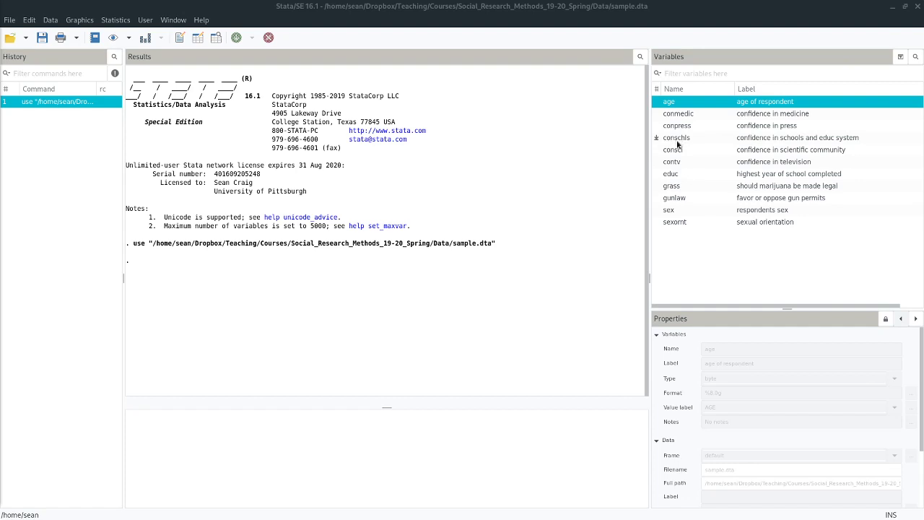
mouse_move(850, 143)
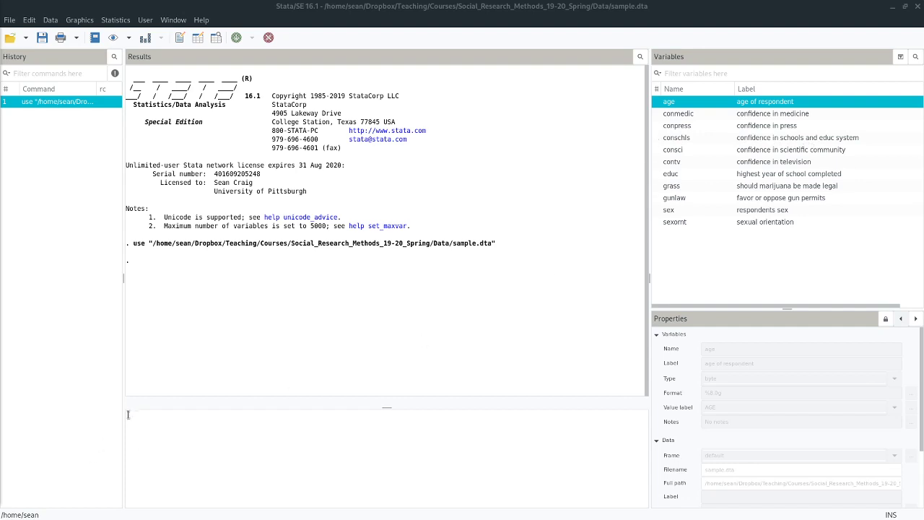
- Tabulate conschls to see counts 7, 24, 40, 12 and 2 (total 85)
type("tabulate")
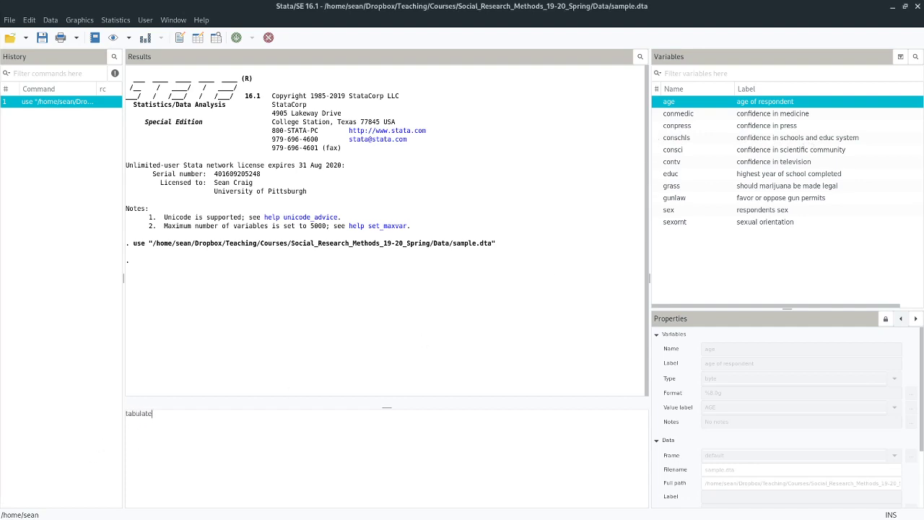
type("consch")
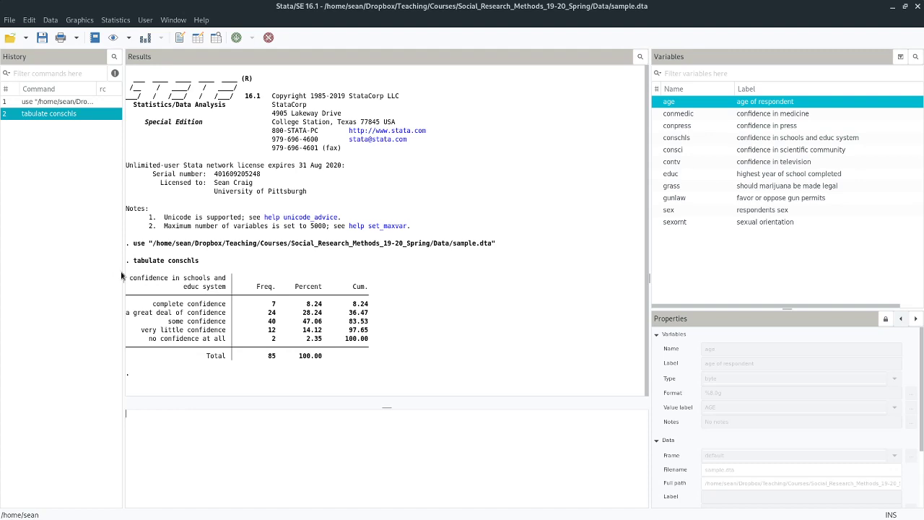
mouse_move(288, 325)
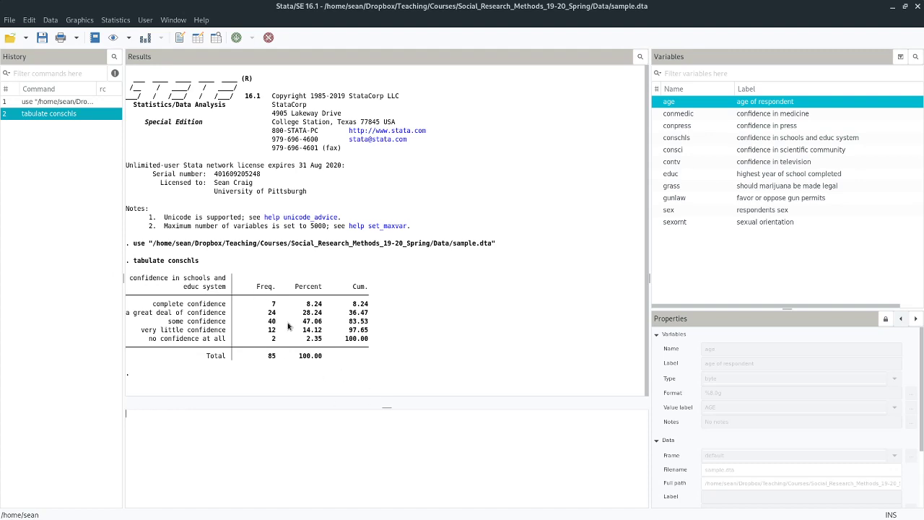
mouse_move(300, 347)
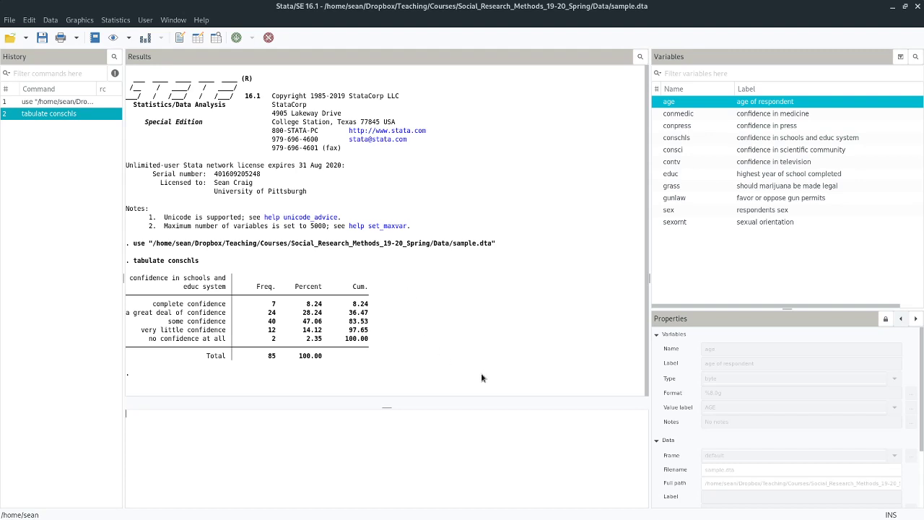
mouse_move(210, 325)
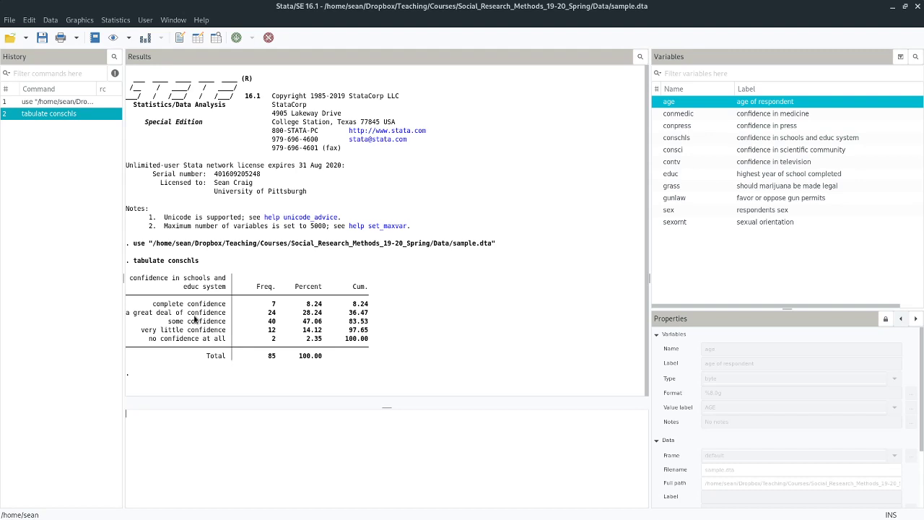
mouse_move(195, 333)
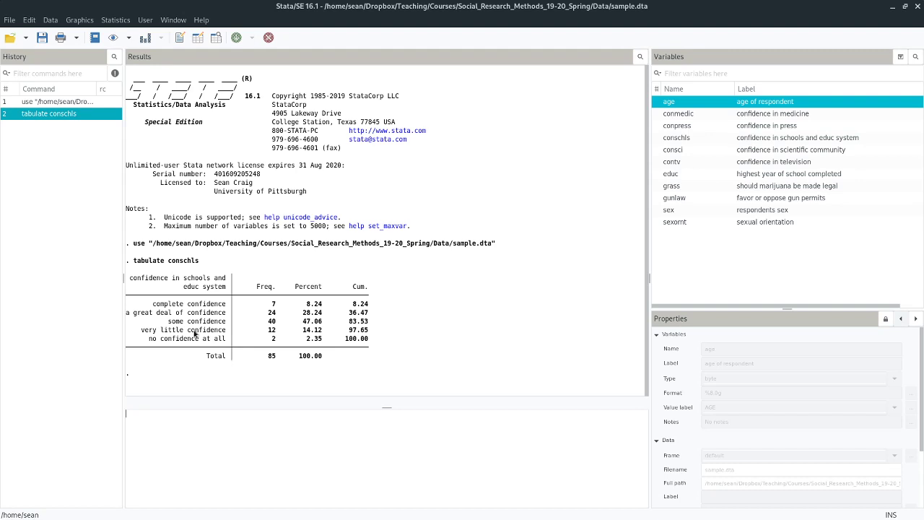
mouse_move(235, 341)
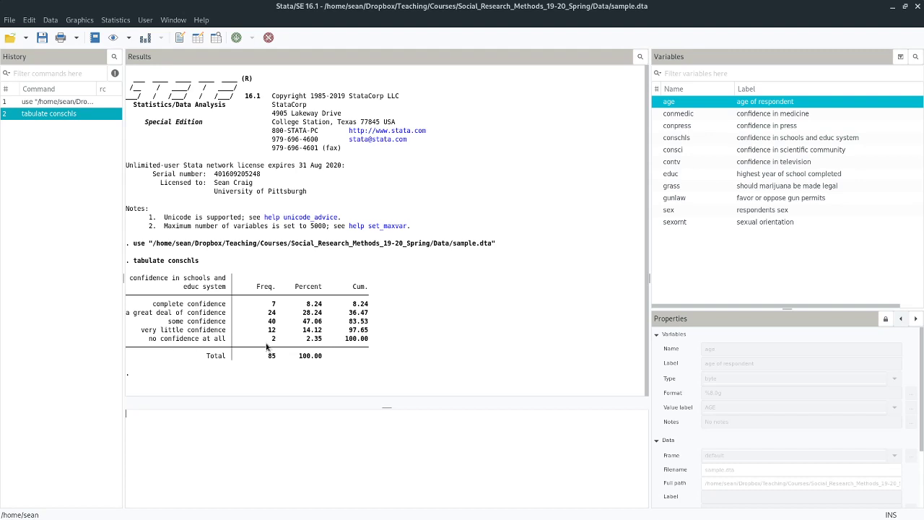
mouse_move(290, 340)
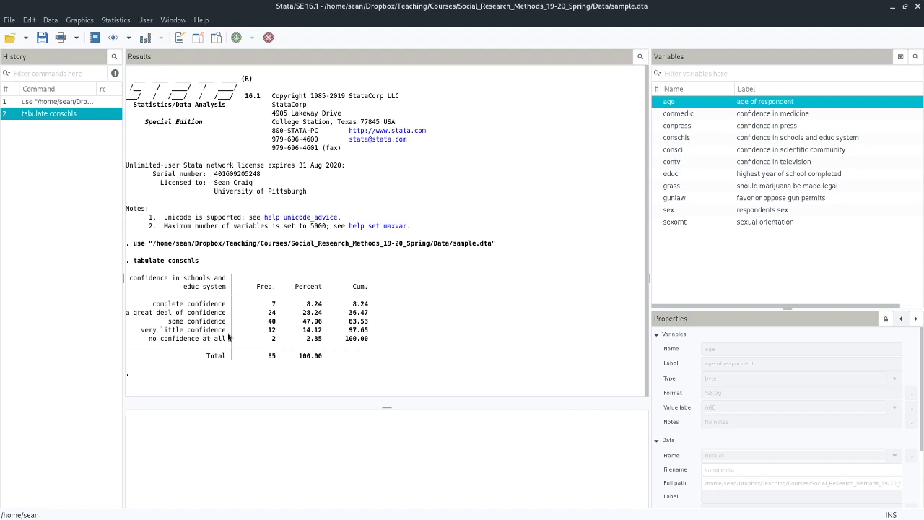
mouse_move(320, 337)
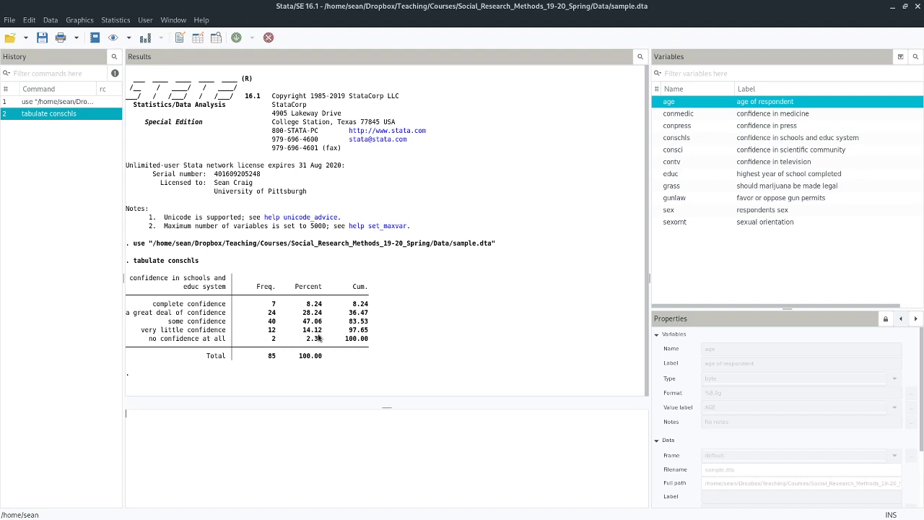
mouse_move(344, 344)
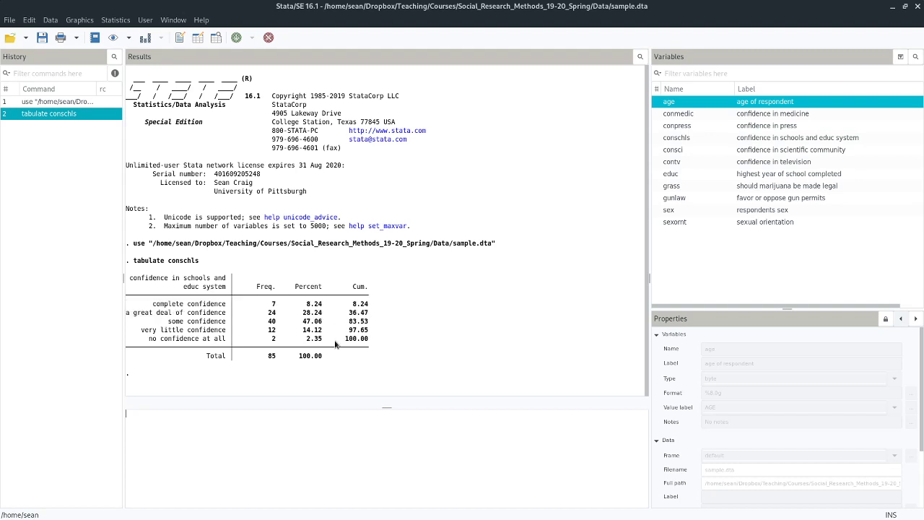
mouse_move(334, 372)
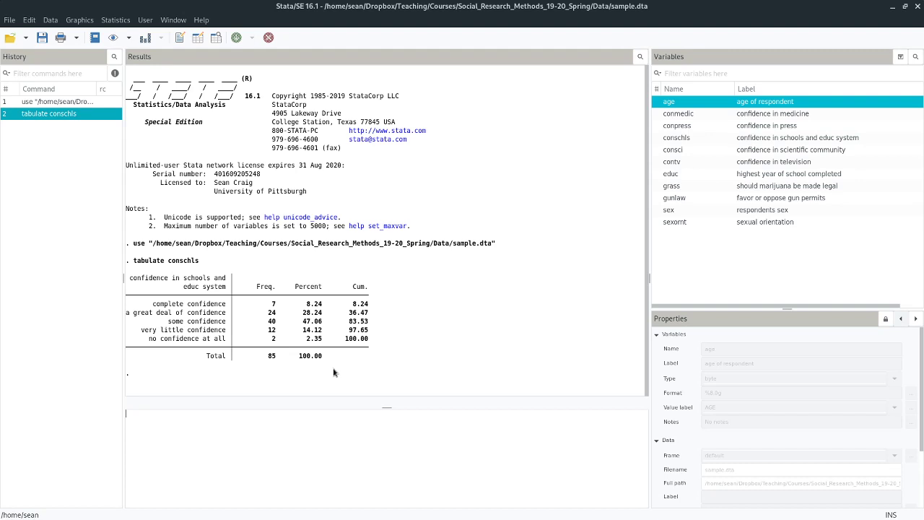
mouse_move(222, 436)
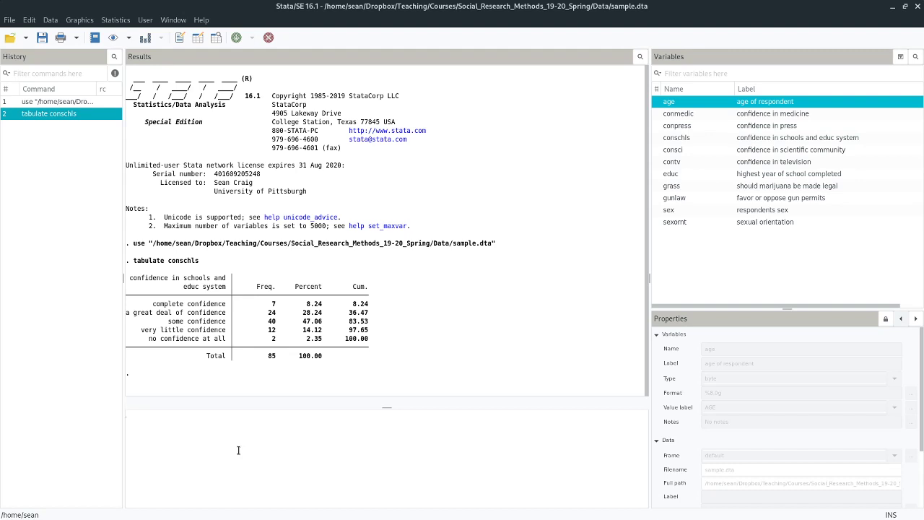
type("tabulate contv")
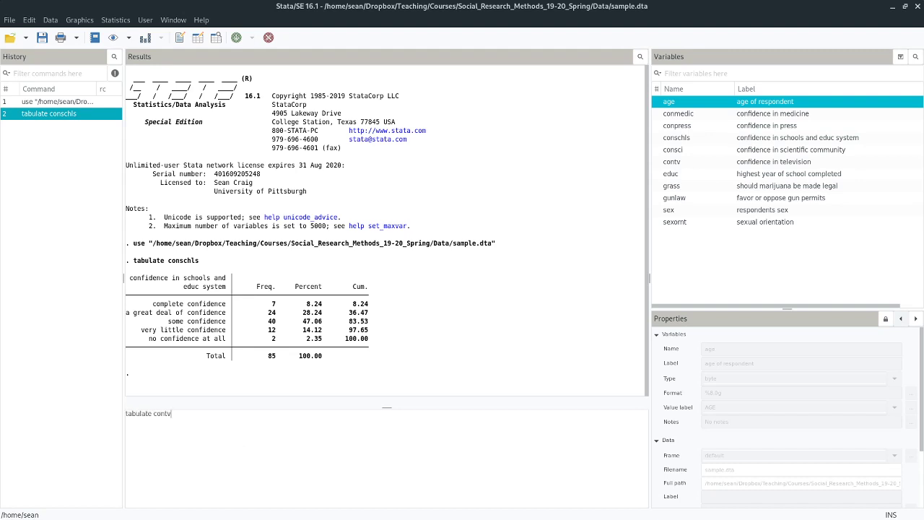
key("Return")
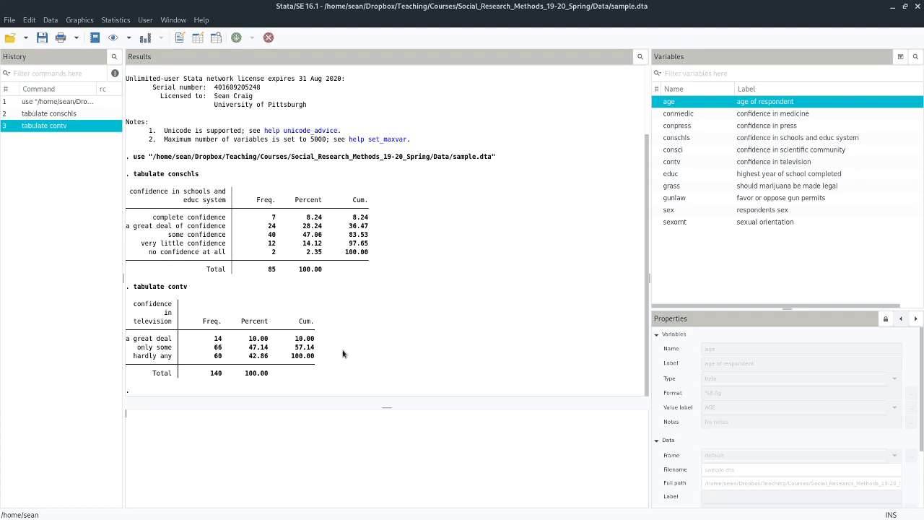
mouse_move(704, 194)
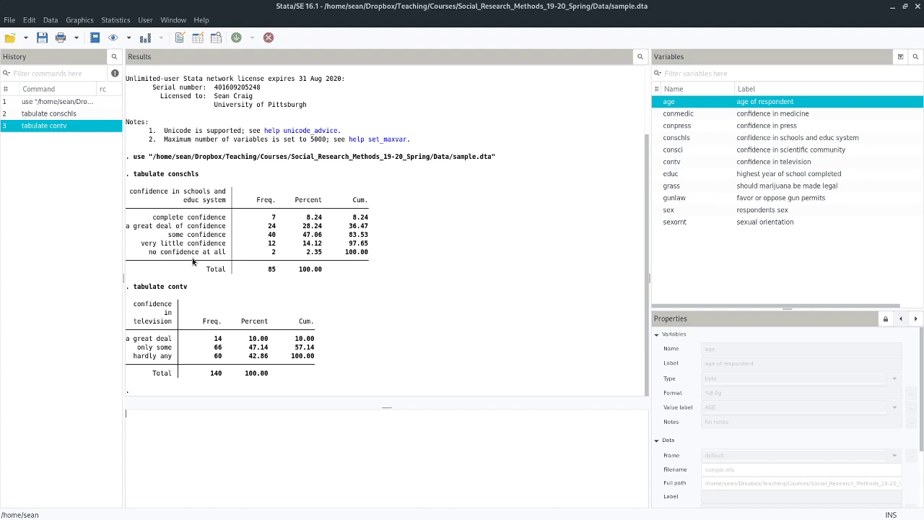
mouse_move(93, 321)
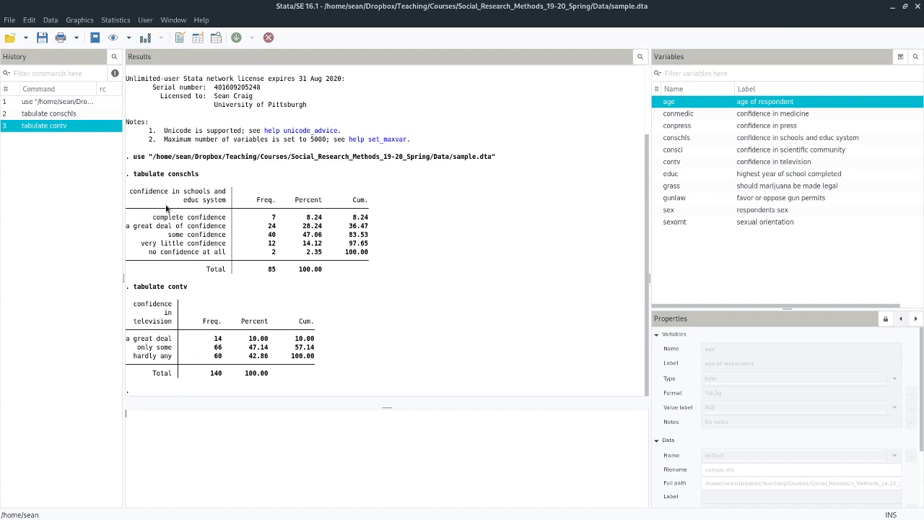
mouse_move(193, 286)
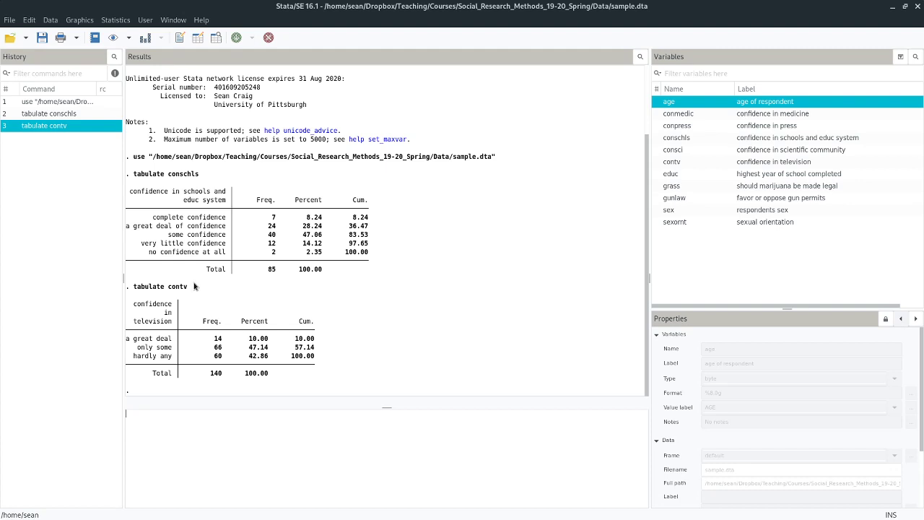
mouse_move(197, 288)
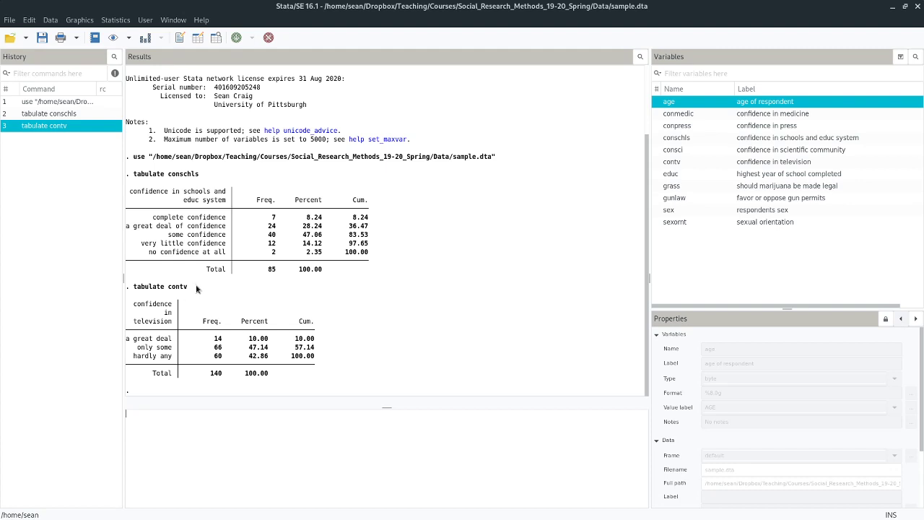
mouse_move(222, 284)
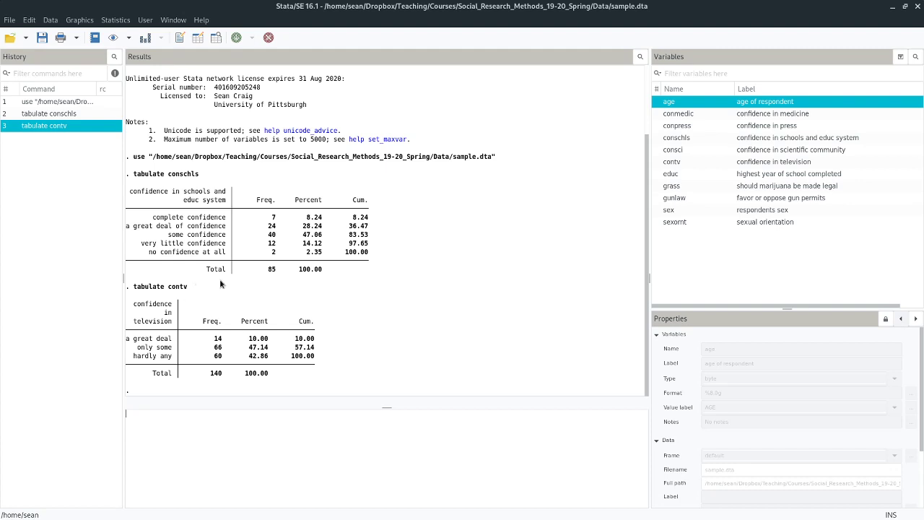
mouse_move(219, 286)
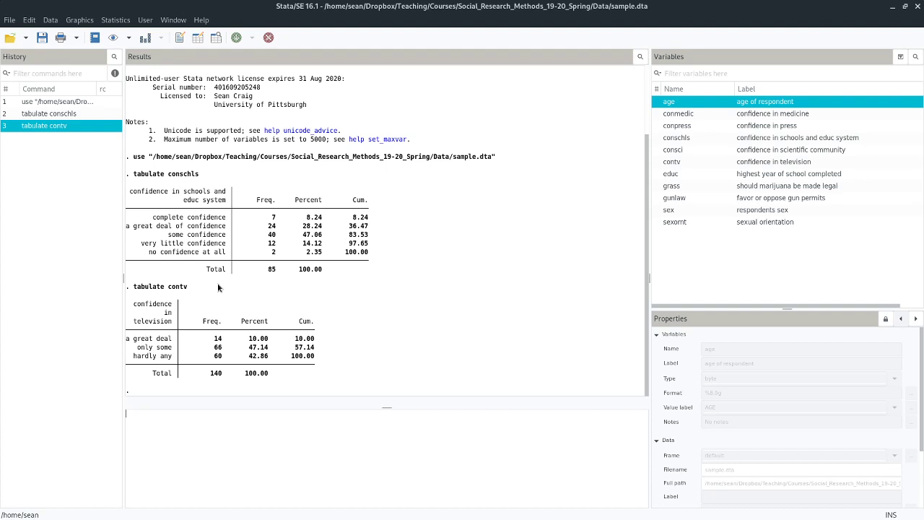
mouse_move(130, 220)
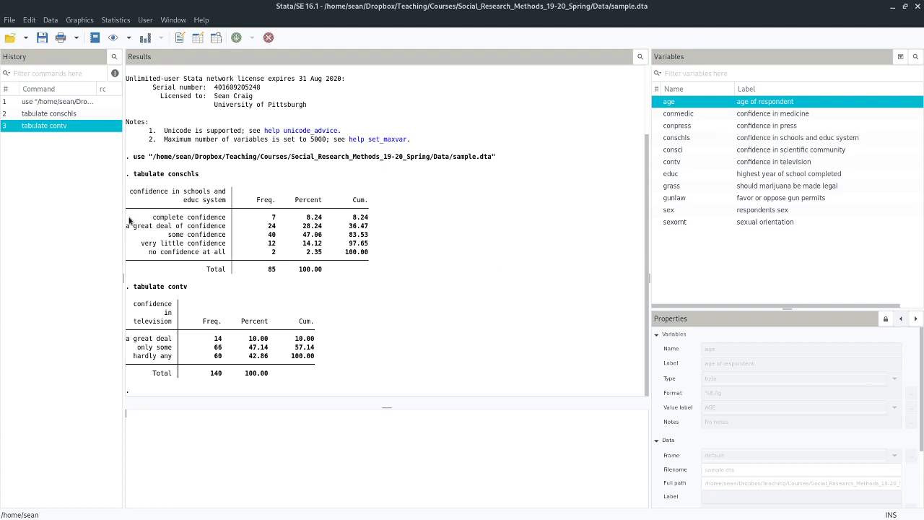
mouse_move(224, 159)
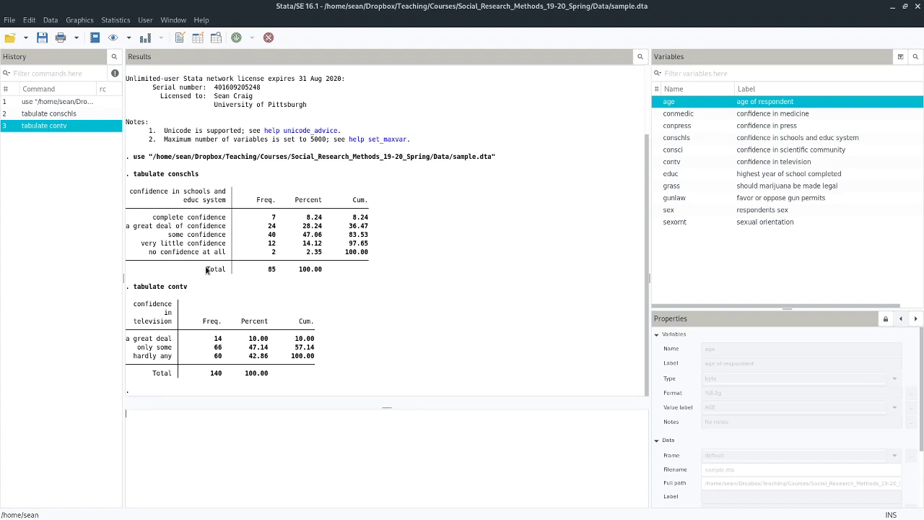
mouse_move(200, 236)
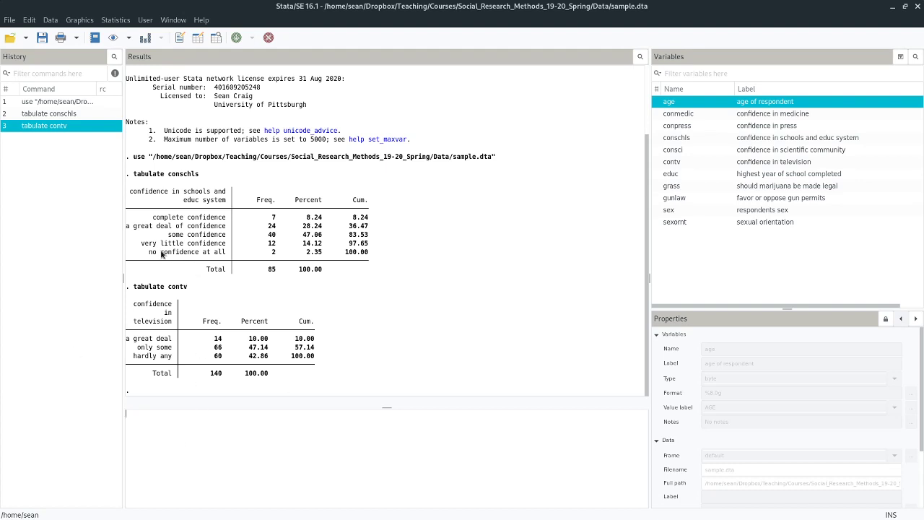
mouse_move(199, 450)
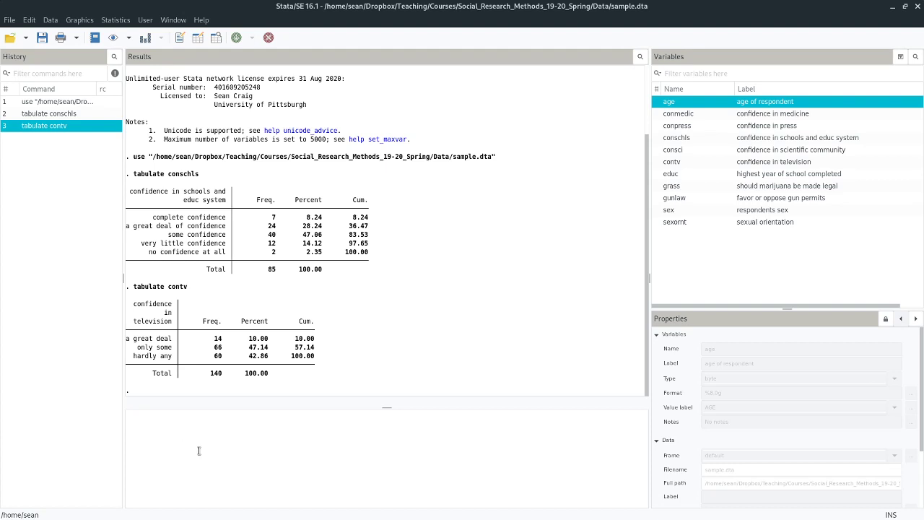
- Generate conschls3 as an all-missing variable with generate conschls3 =
type("generate")
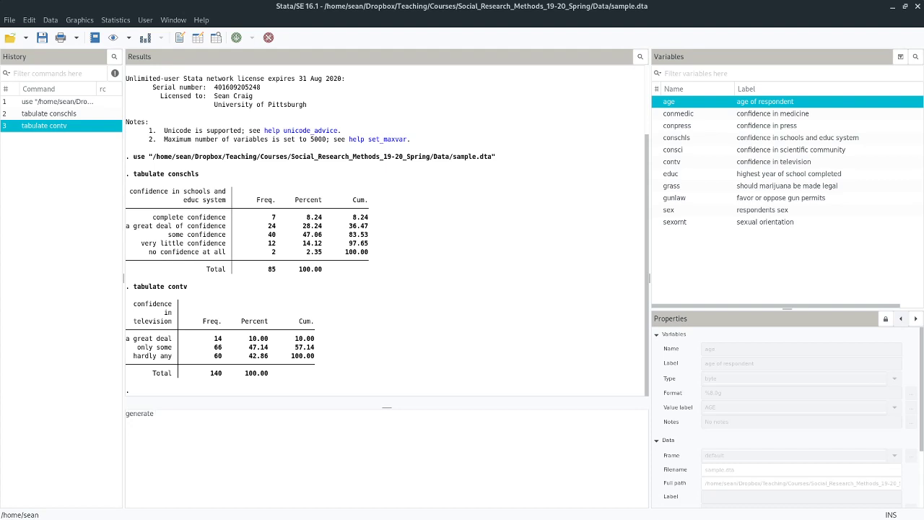
type("conschls")
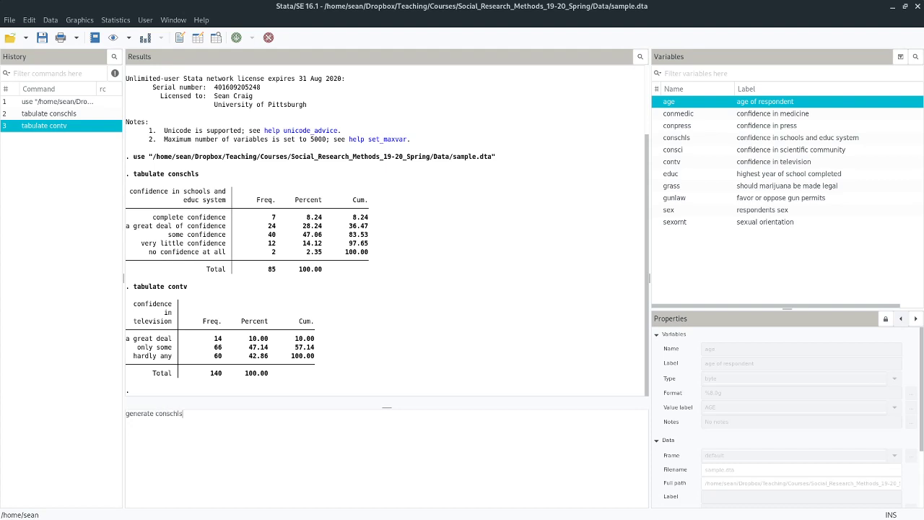
type("3")
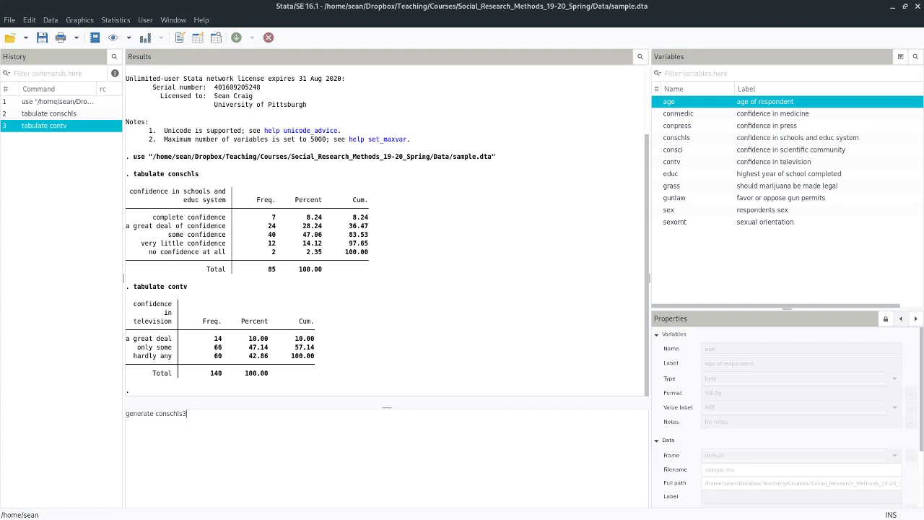
type("= .")
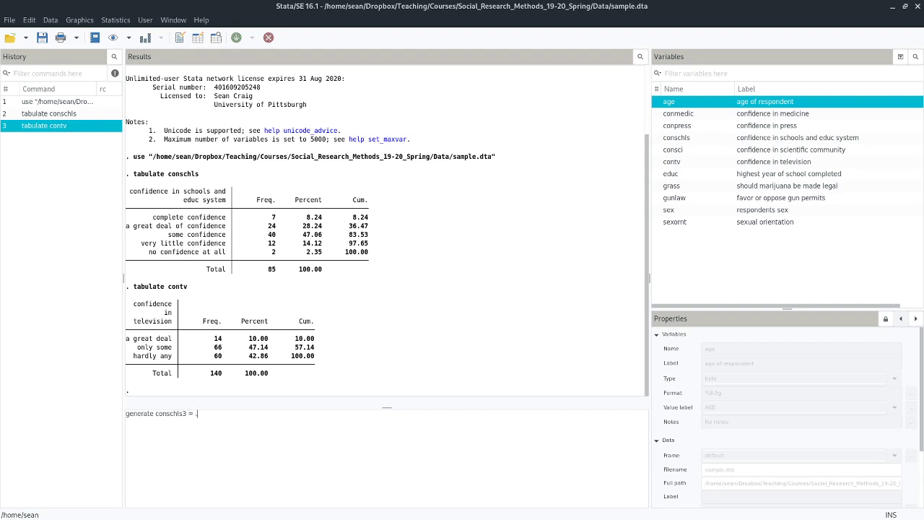
key("Return")
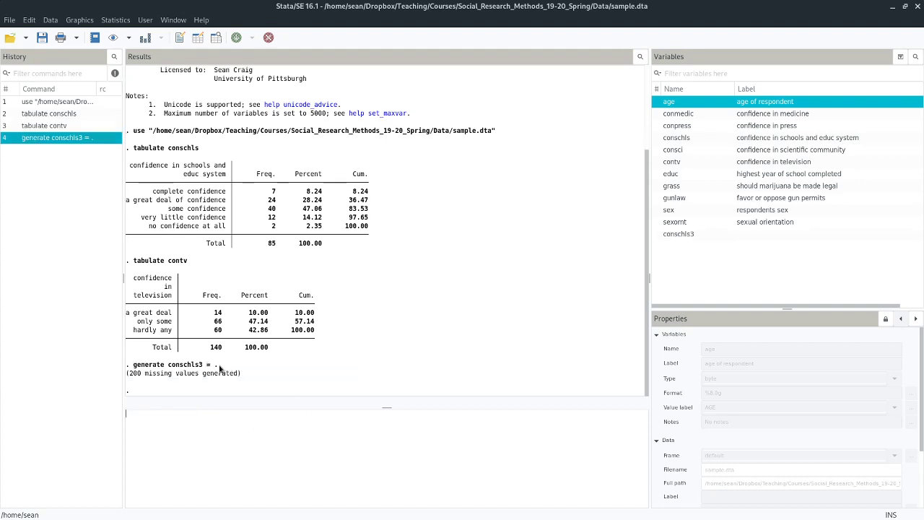
mouse_move(219, 370)
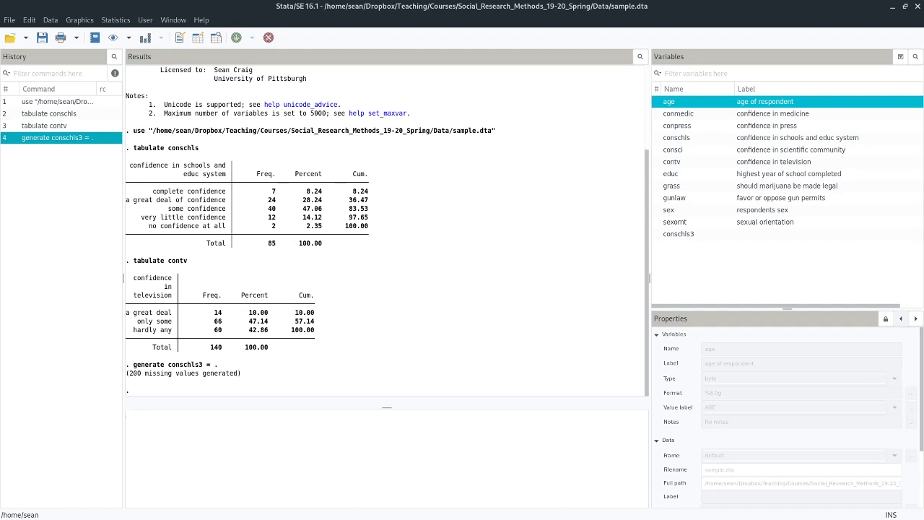
- Replace conschls3 with 1 if conschls is 1 or 2, giving 31 changes
type("replace conschls3")
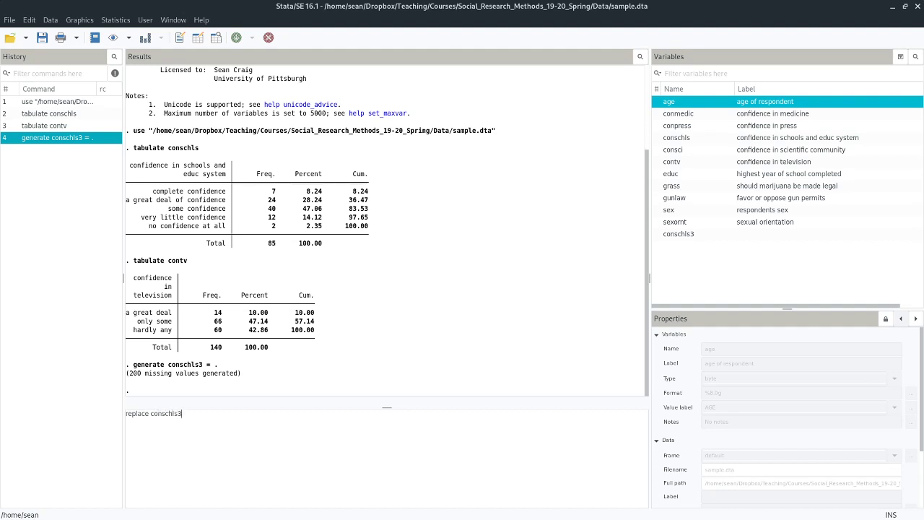
type("=")
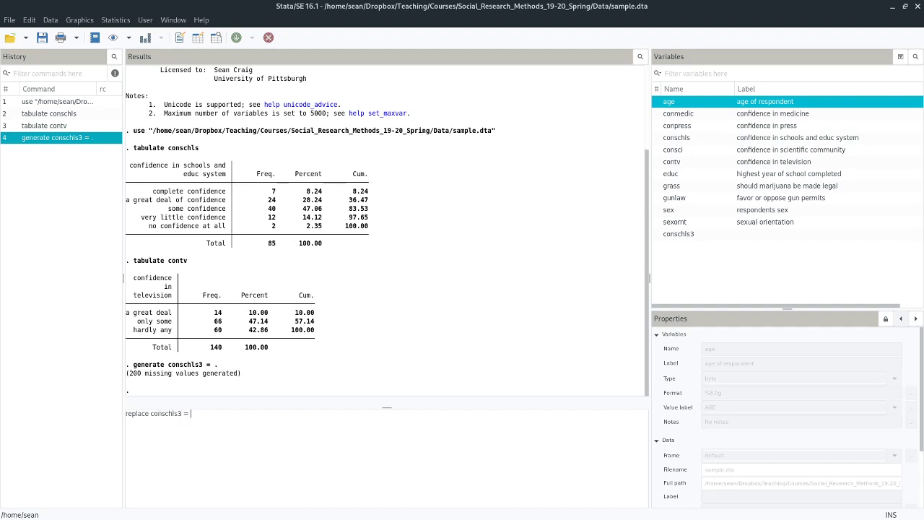
type("1")
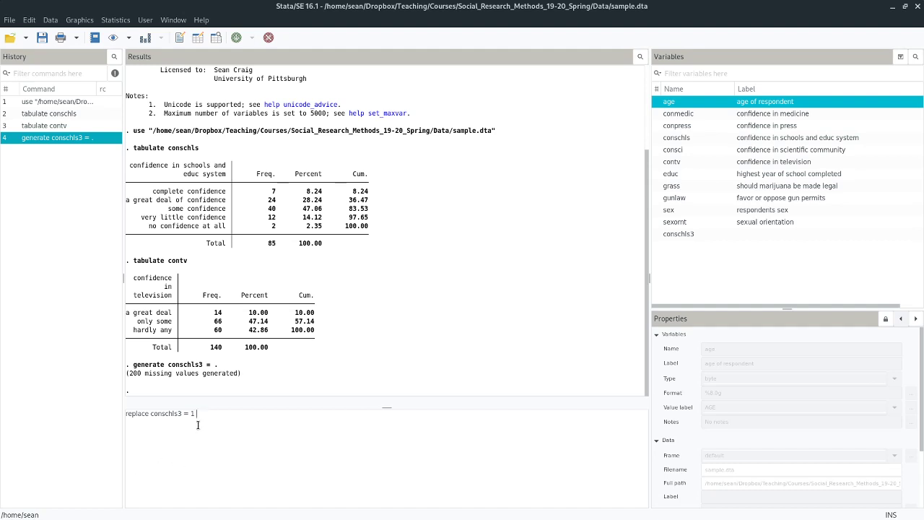
mouse_move(224, 417)
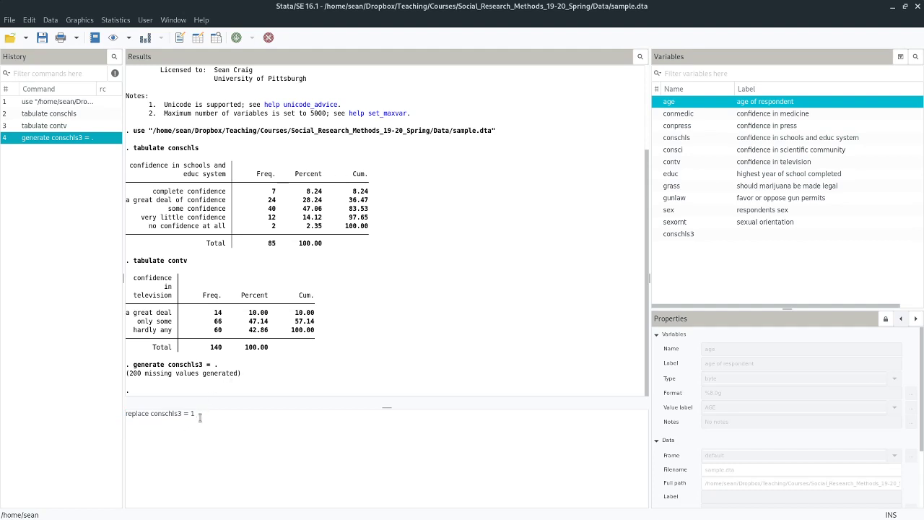
type("if")
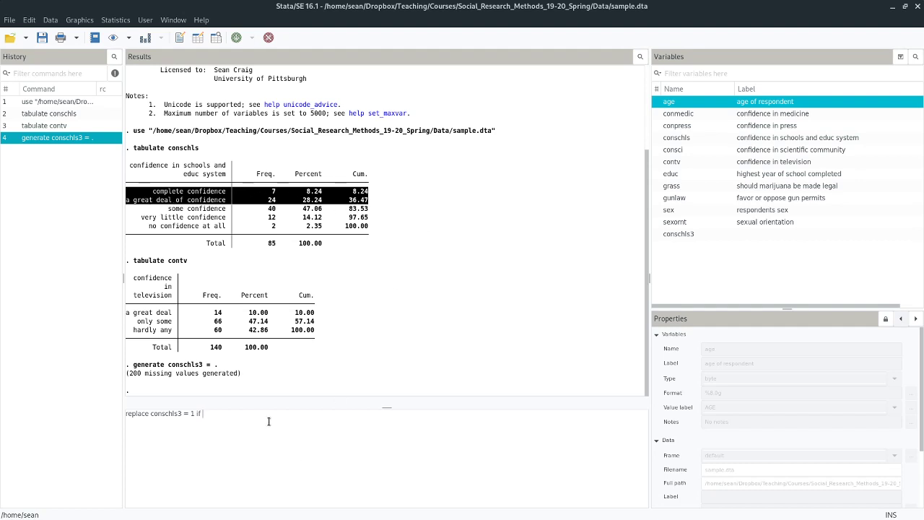
mouse_move(260, 422)
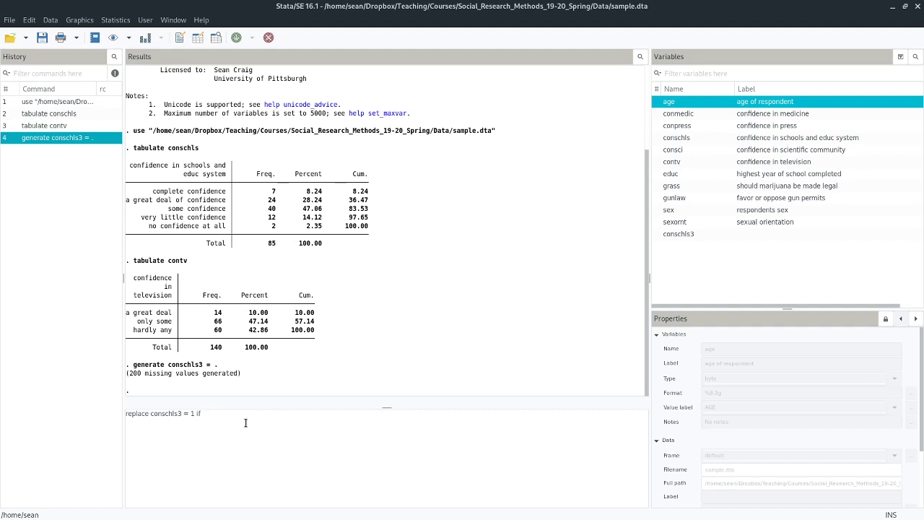
type("conschls == 1")
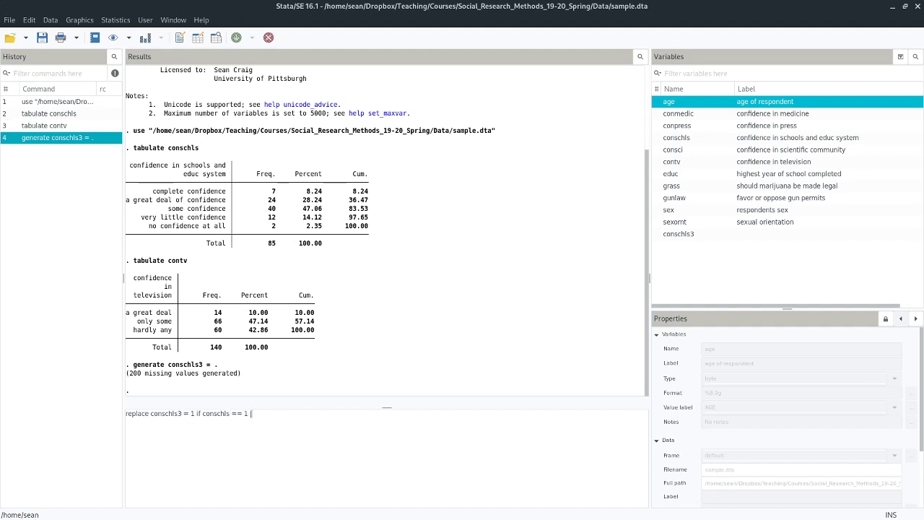
mouse_move(309, 418)
type(" conschls == 2")
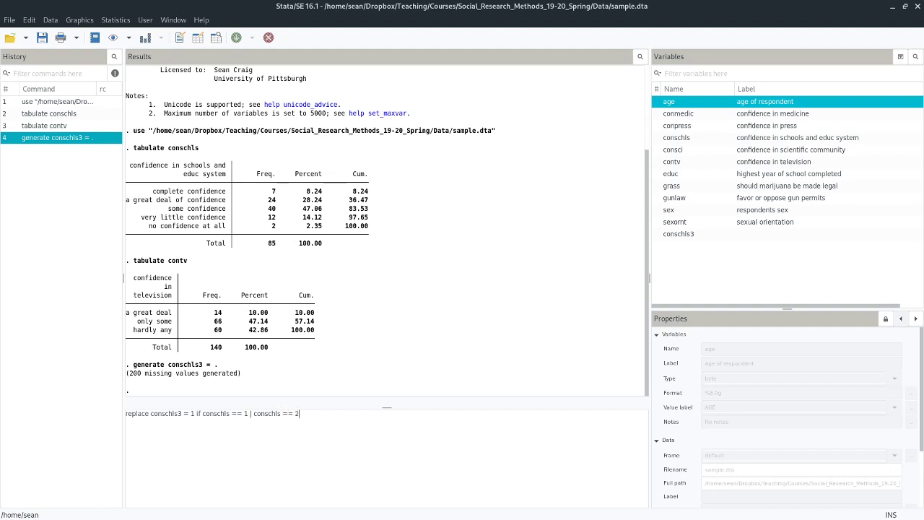
key("Return")
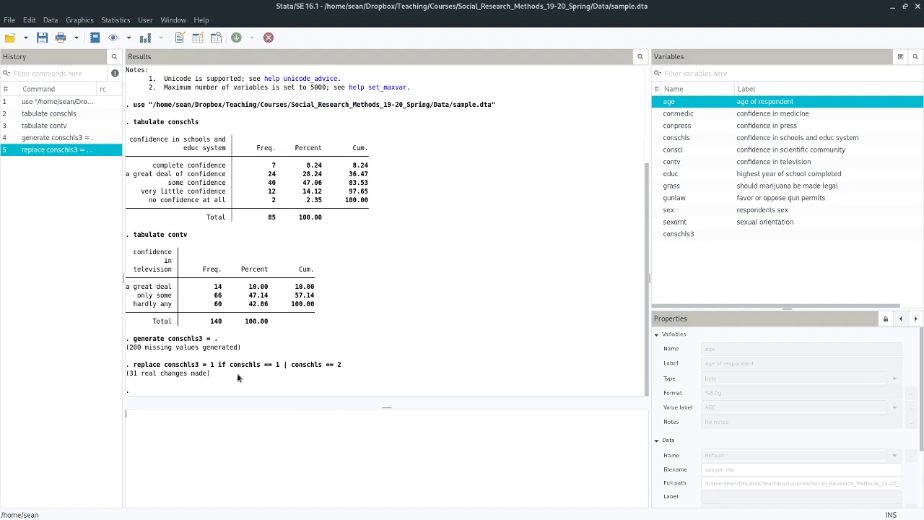
mouse_move(273, 169)
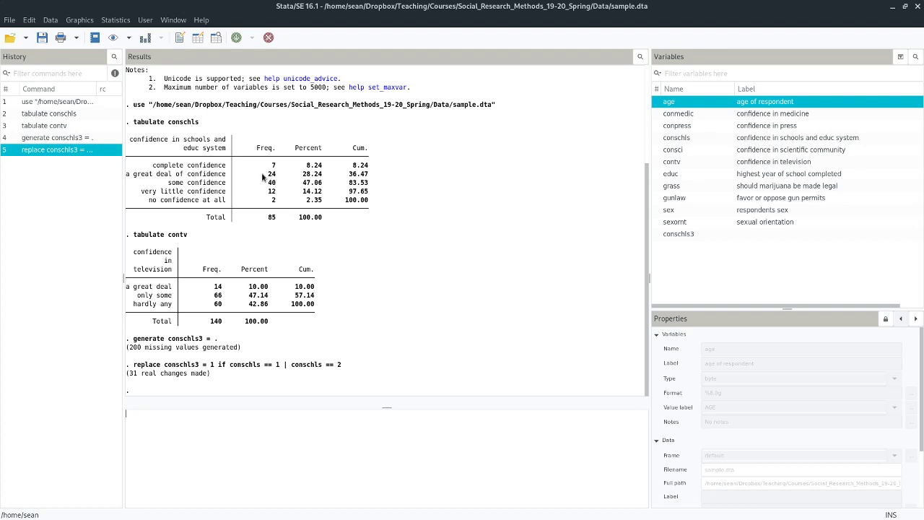
mouse_move(280, 176)
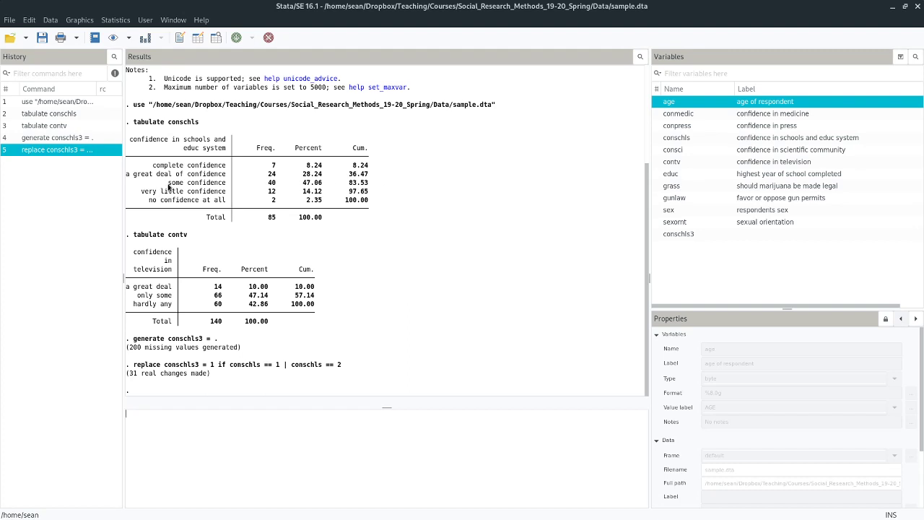
mouse_move(141, 193)
type("replace conschls3 = 2 if conschls == ")
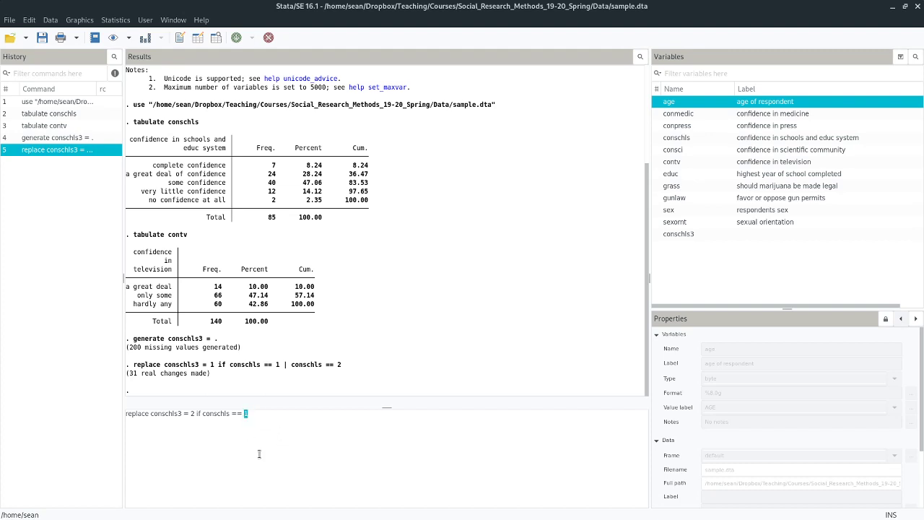
- Replace conschls3 with 2 where conschls equals 3, giving 40 changes
type("3")
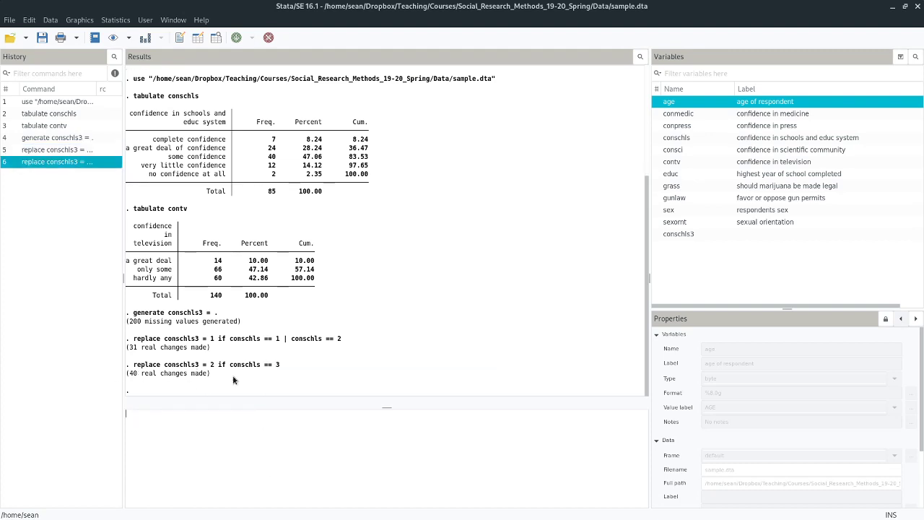
mouse_move(282, 159)
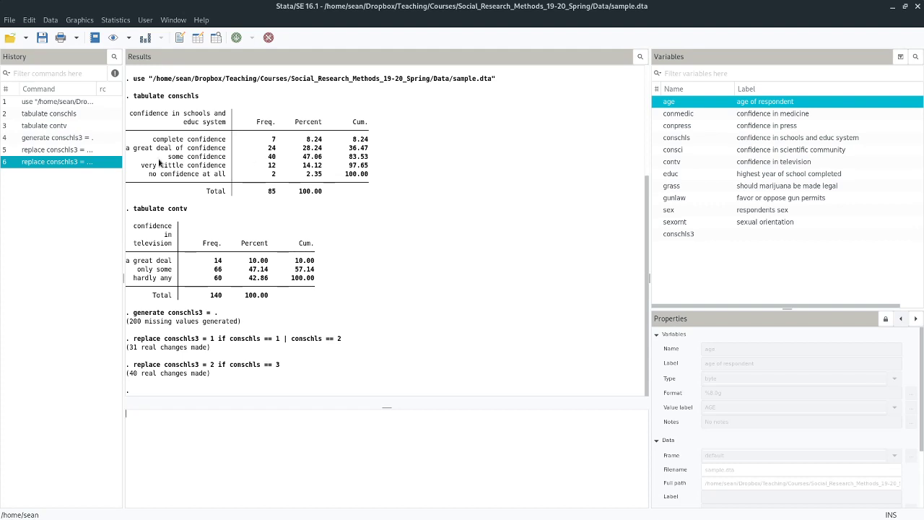
mouse_move(205, 401)
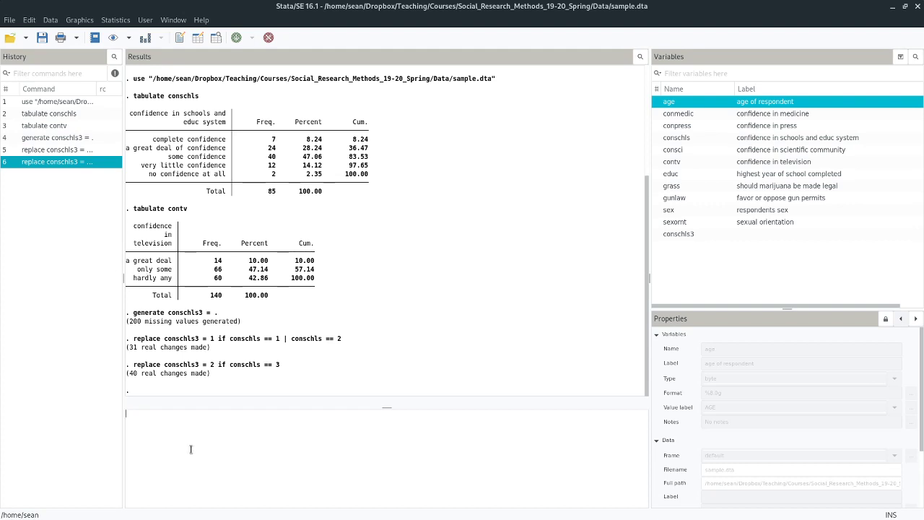
type("replace")
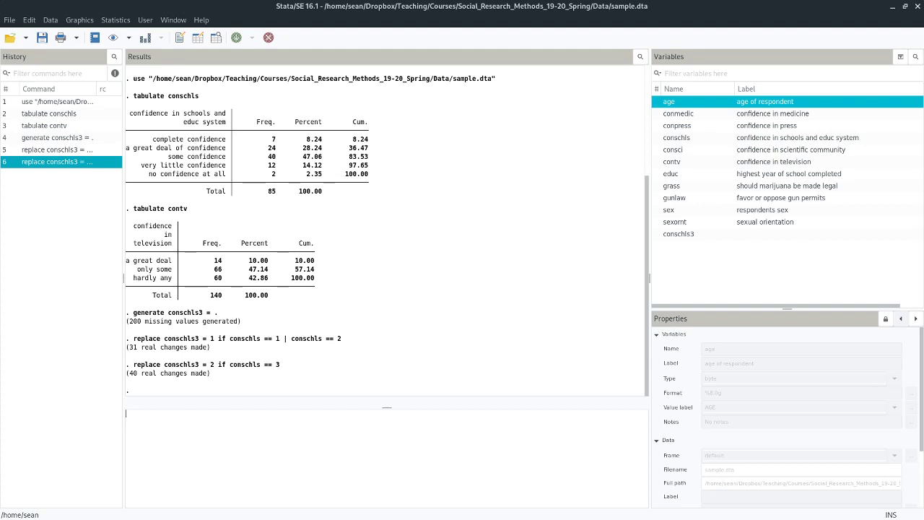
- Replace conschls3 with 3 where conschls is 4 or 5, giving 14 changes
type("replace conschls3 = 1 if conschls == 1 | conschls == 2")
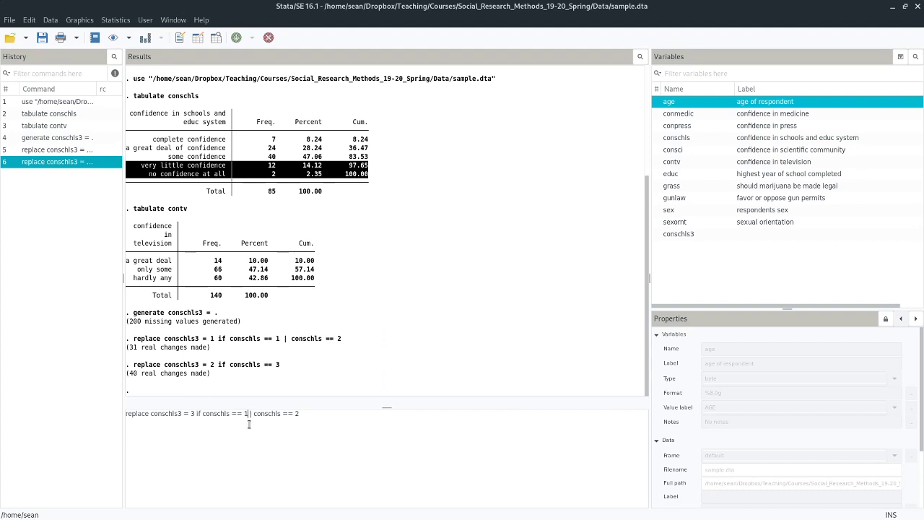
type("4")
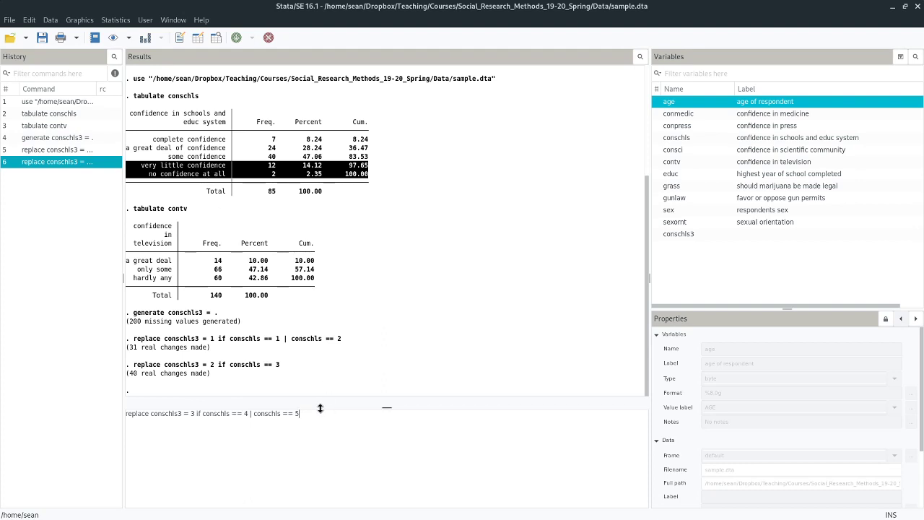
key("Return")
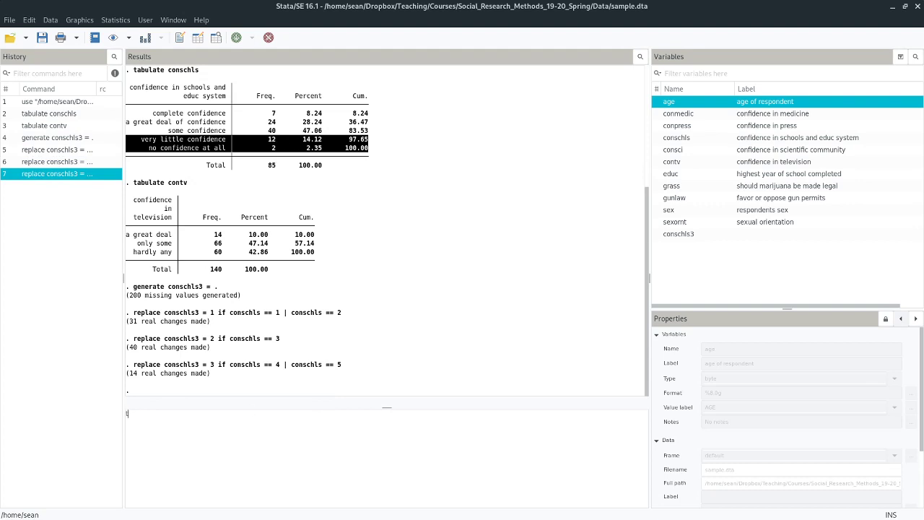
- Tabulate conschls3, showing 31, 40 and 14 cases (total 85)
type("tabulate")
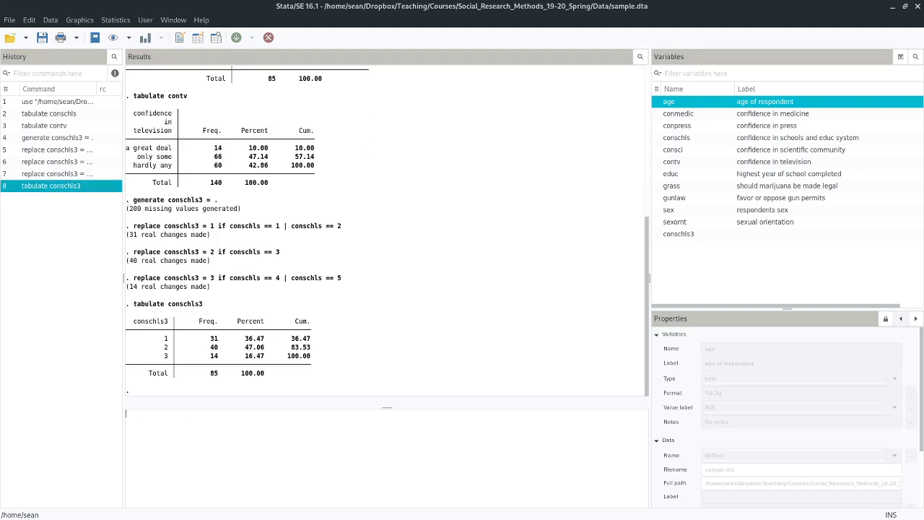
mouse_move(166, 344)
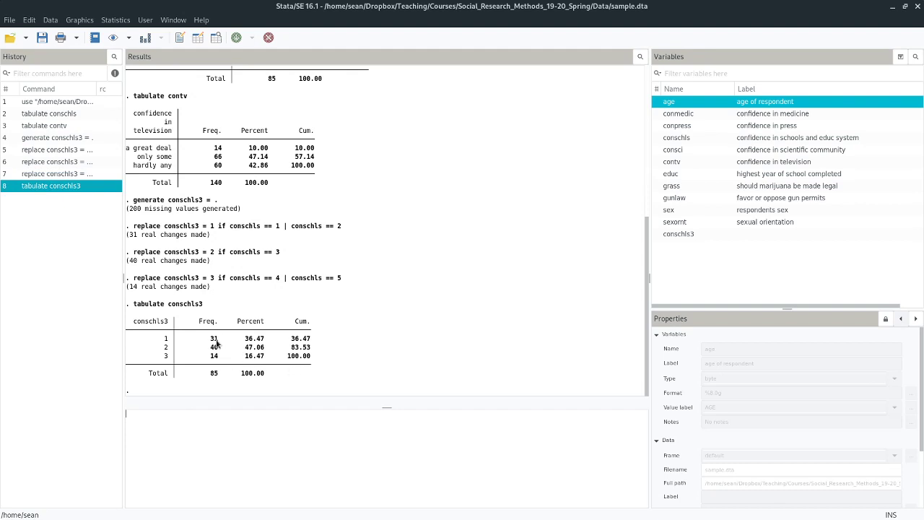
mouse_move(414, 374)
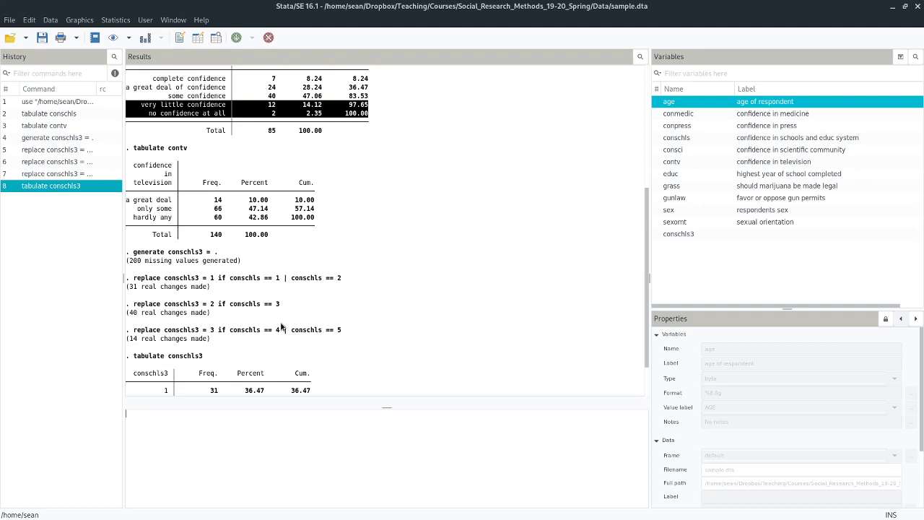
scroll("down", 3)
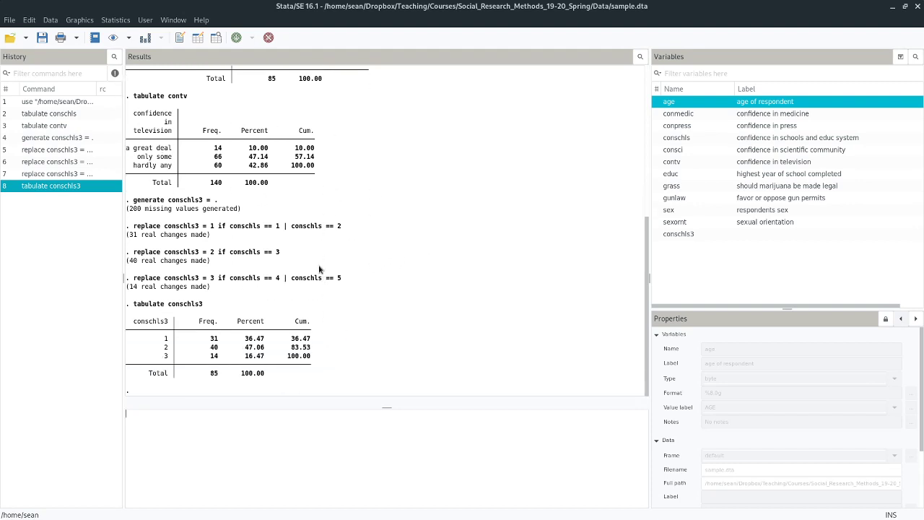
double_click(222, 225)
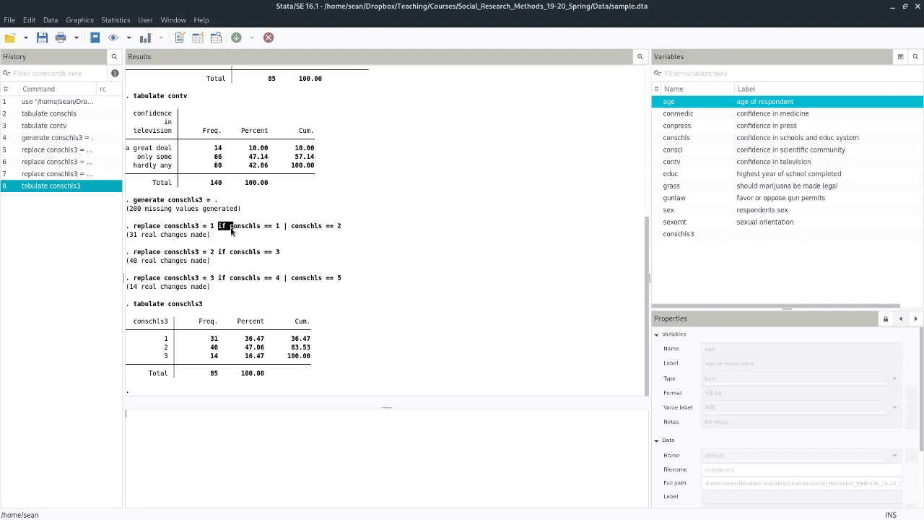
left_click_drag(220, 225, 303, 225)
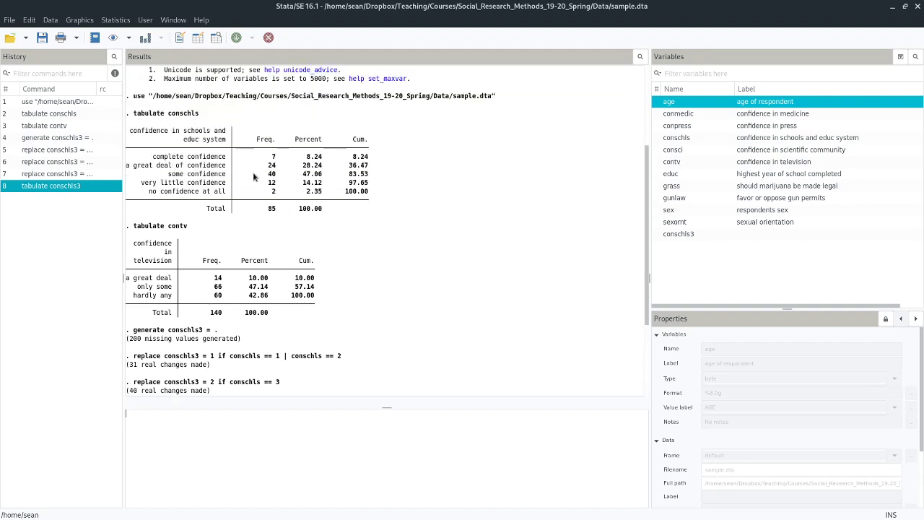
key("Return")
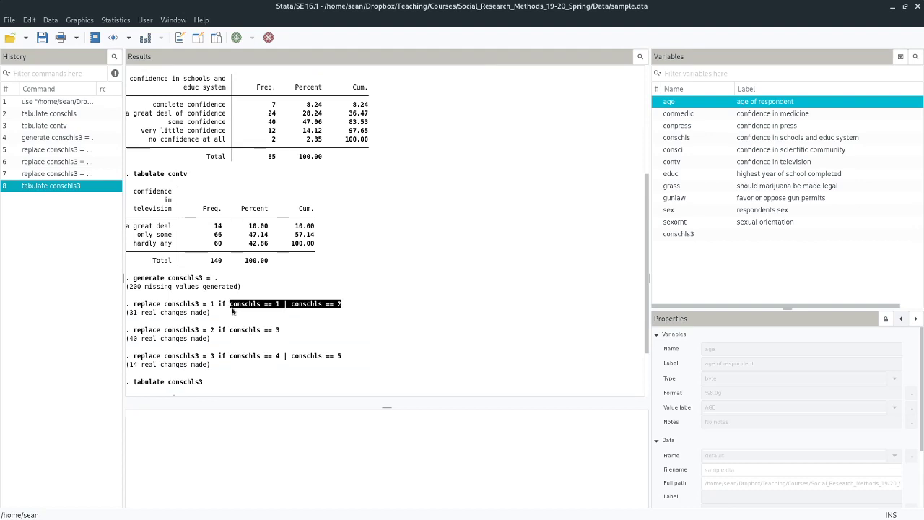
mouse_move(259, 309)
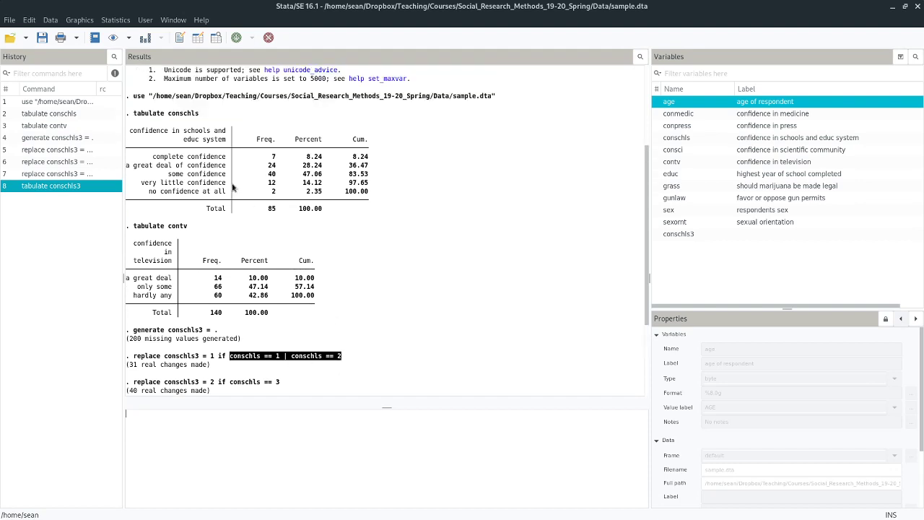
mouse_move(161, 152)
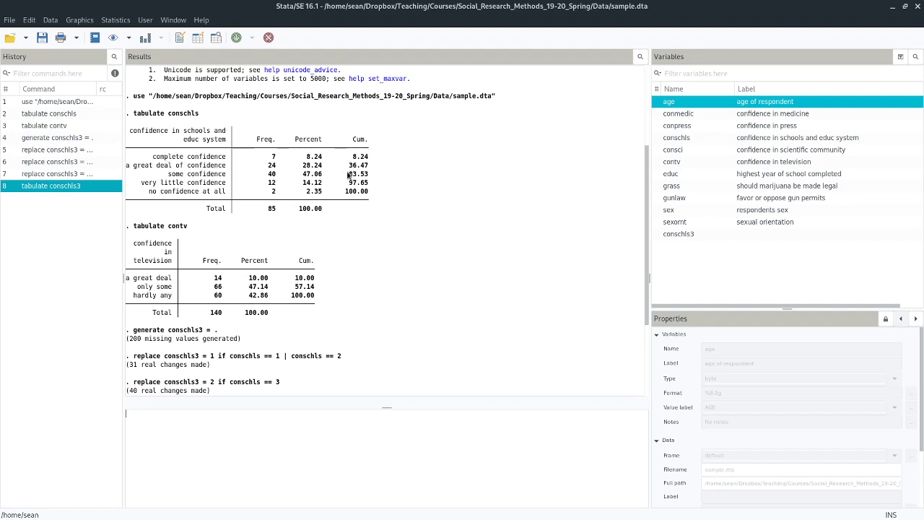
mouse_move(363, 160)
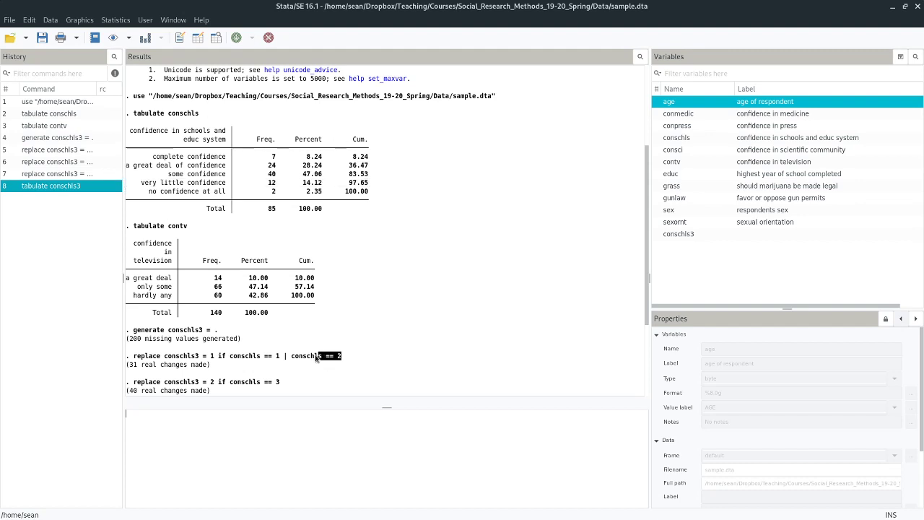
key("Return")
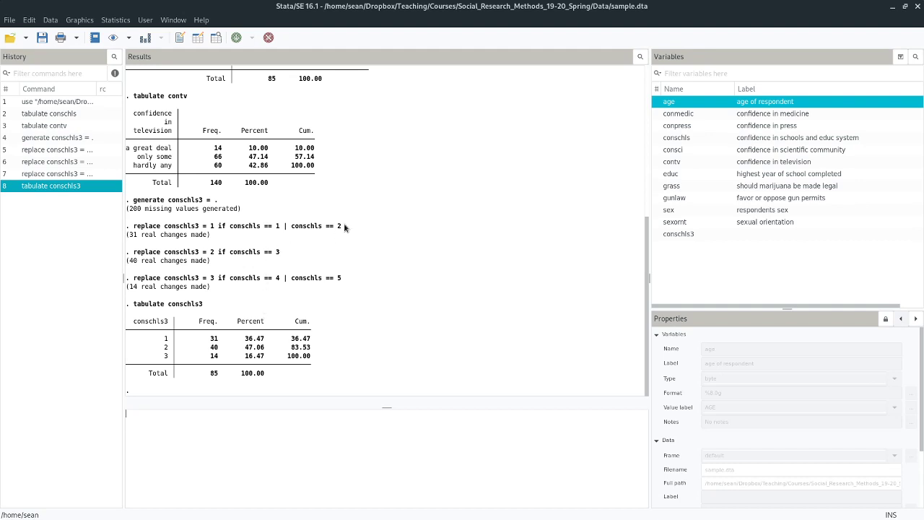
mouse_move(226, 233)
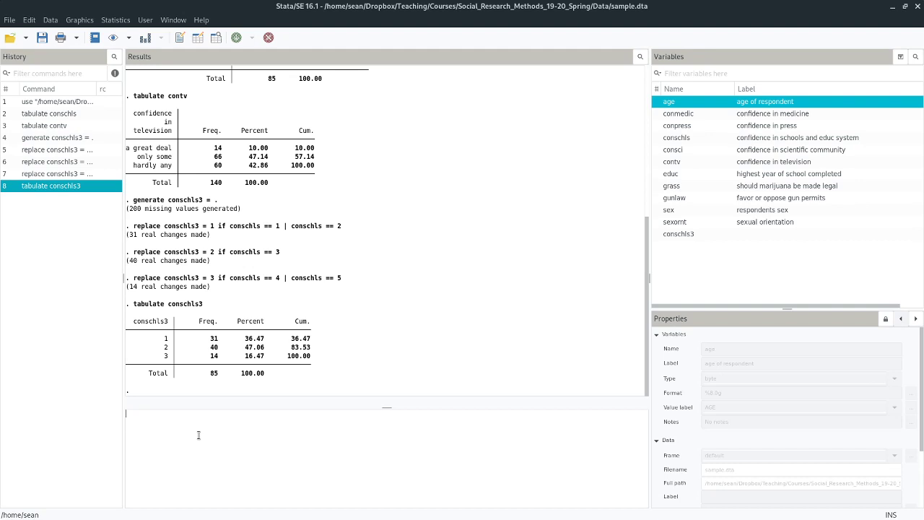
type("regress")
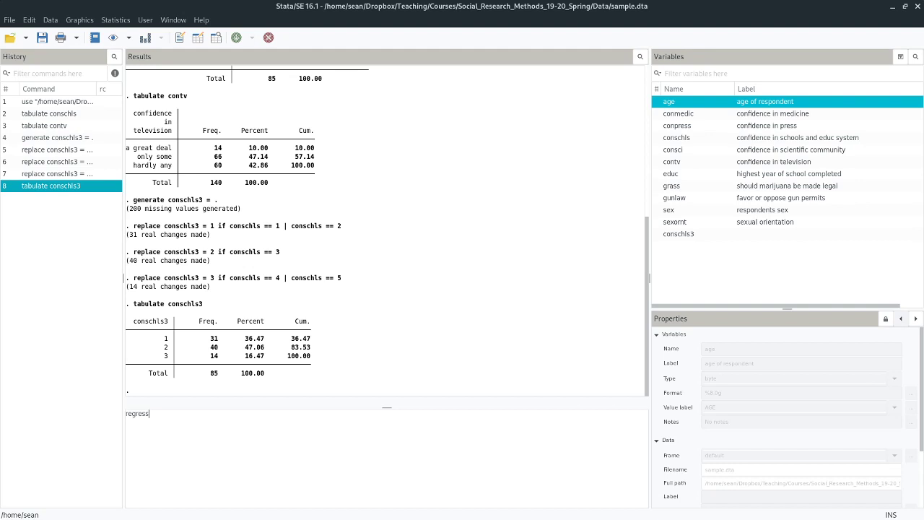
type("y")
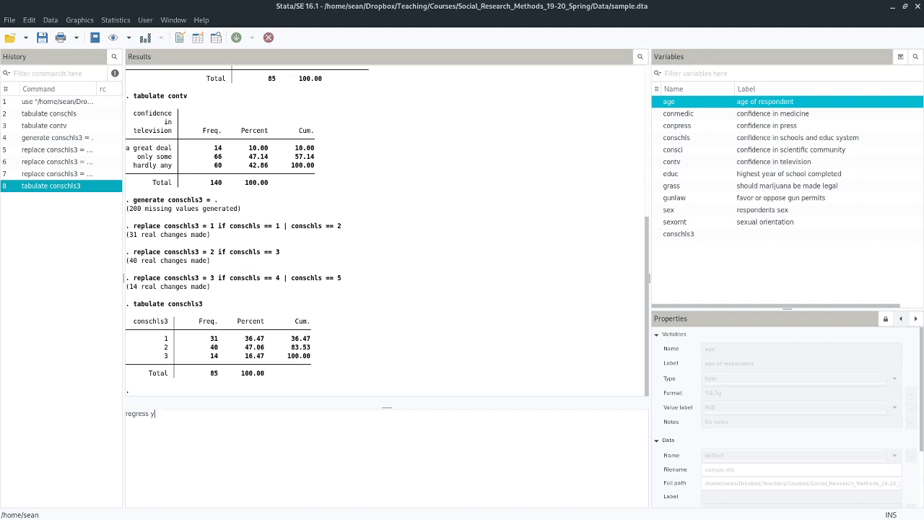
type("x if")
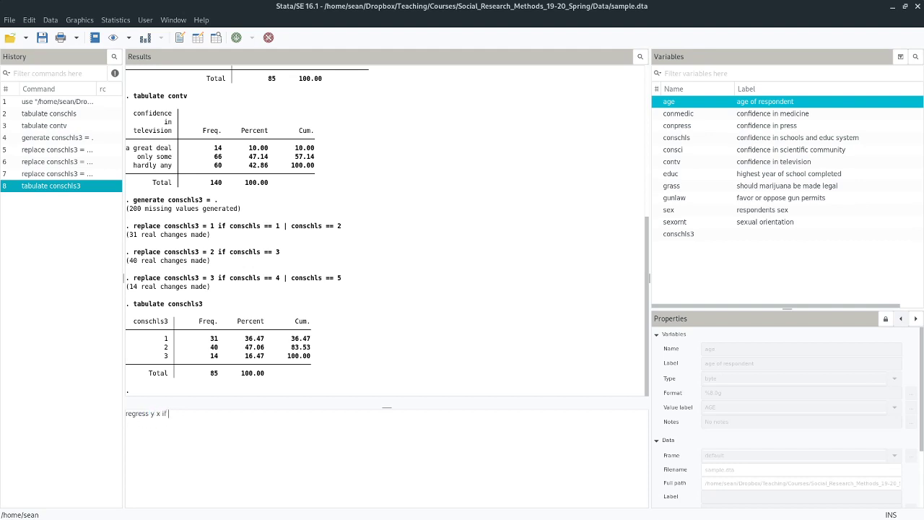
type("education =")
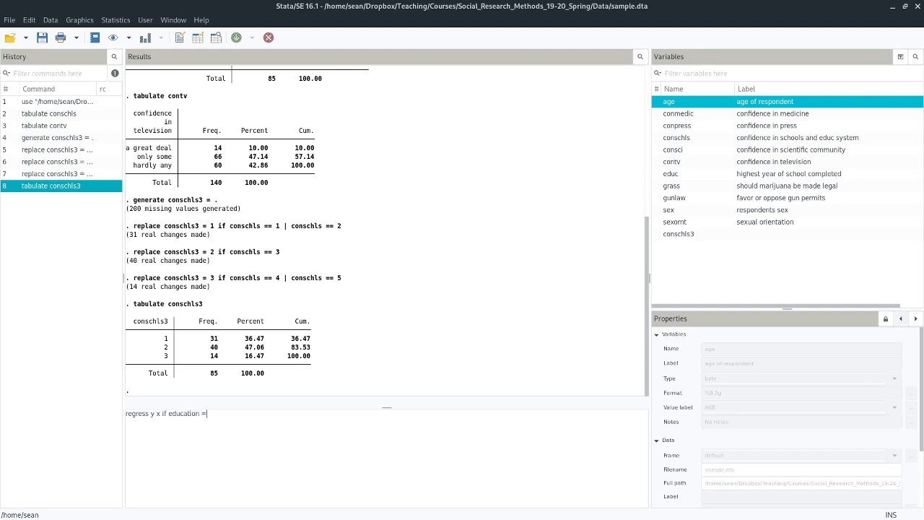
type("= 4 | e")
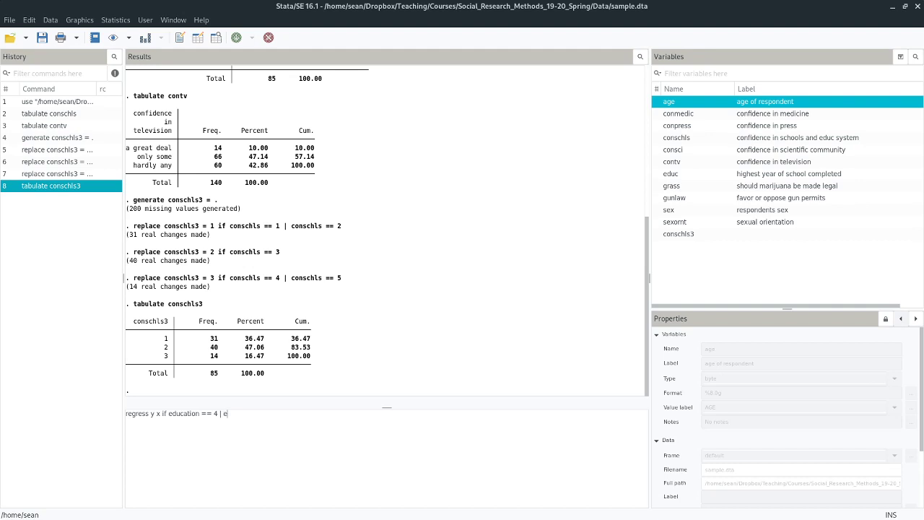
type("ducation==")
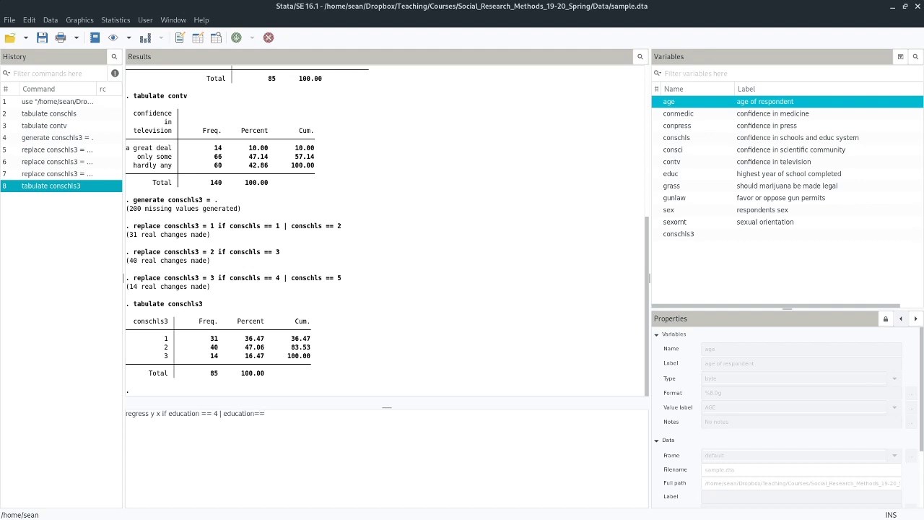
type("6")
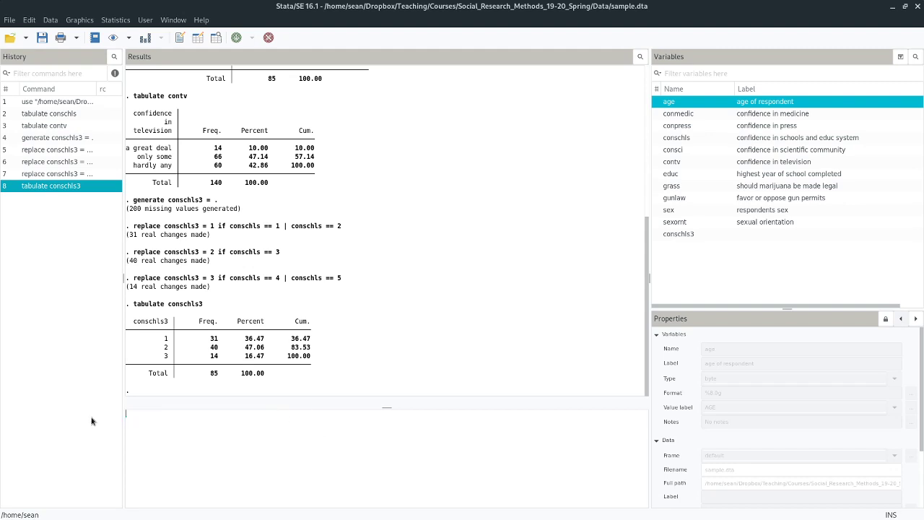
mouse_move(363, 383)
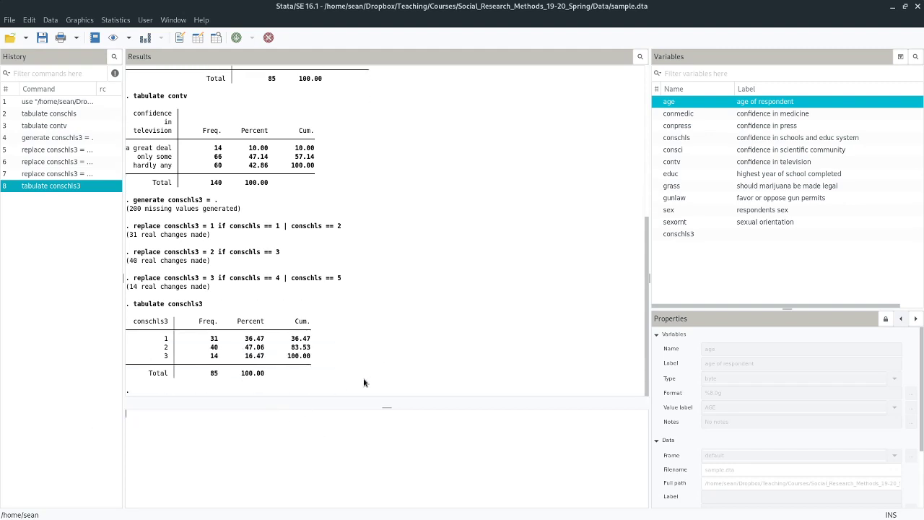
scroll("down", 3)
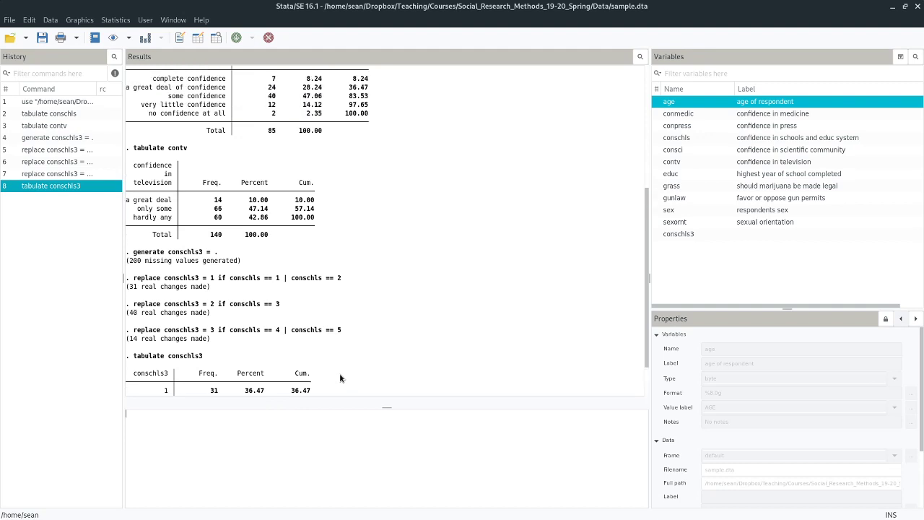